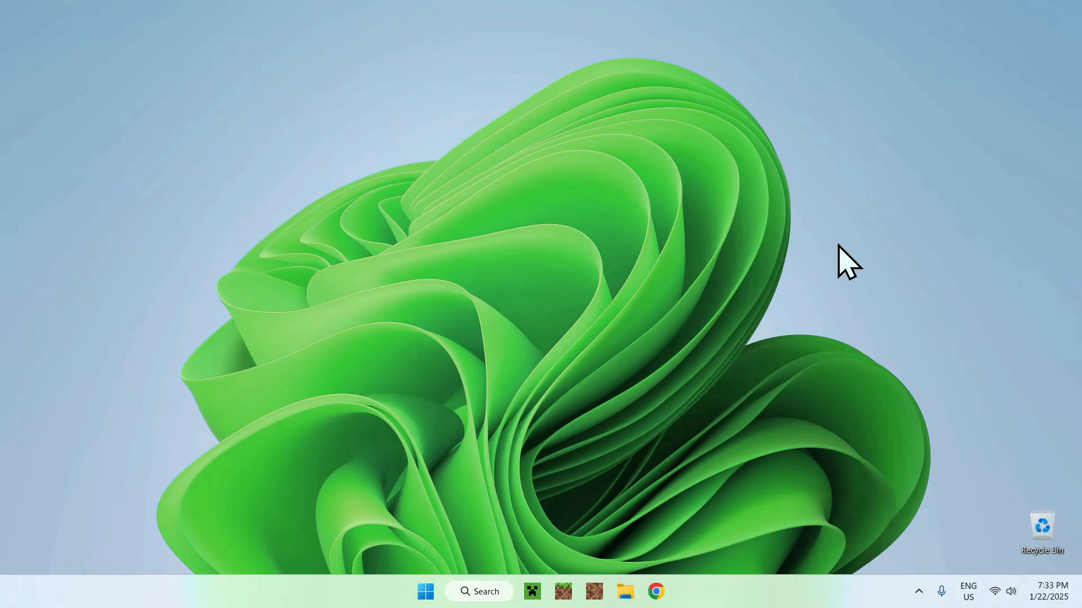
mouse_move(870, 283)
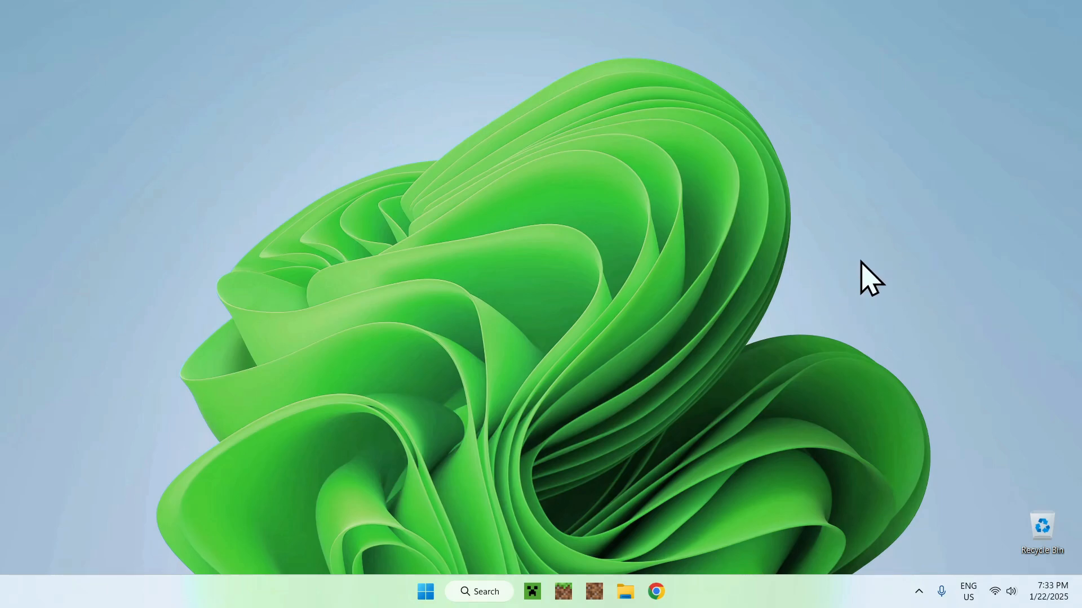
mouse_move(629, 228)
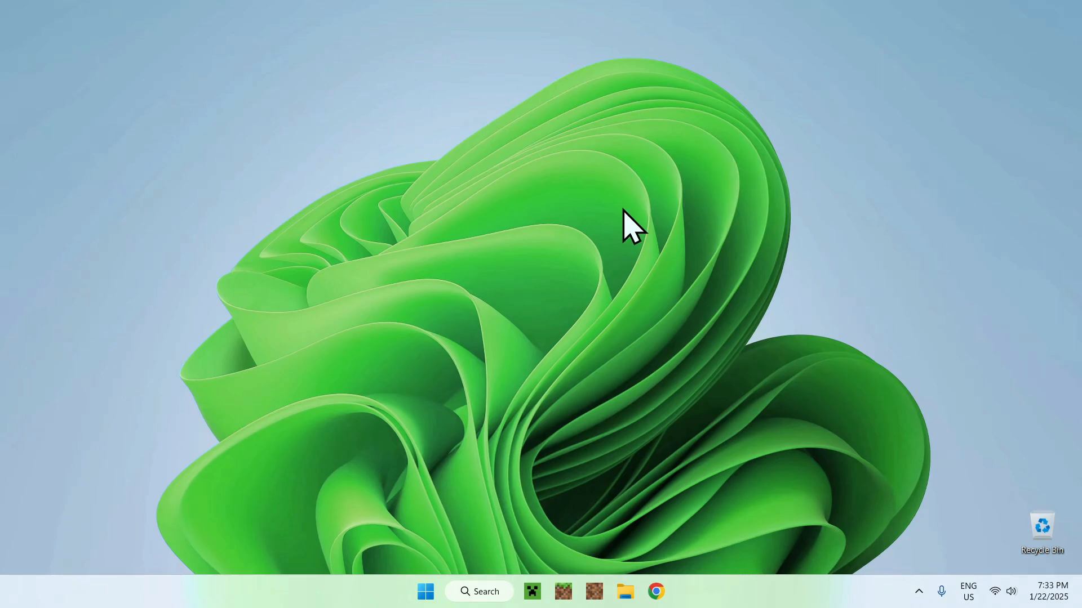
- Launch Chrome from the taskbar and run a Google search for 'Modrinth'
left_click(655, 592)
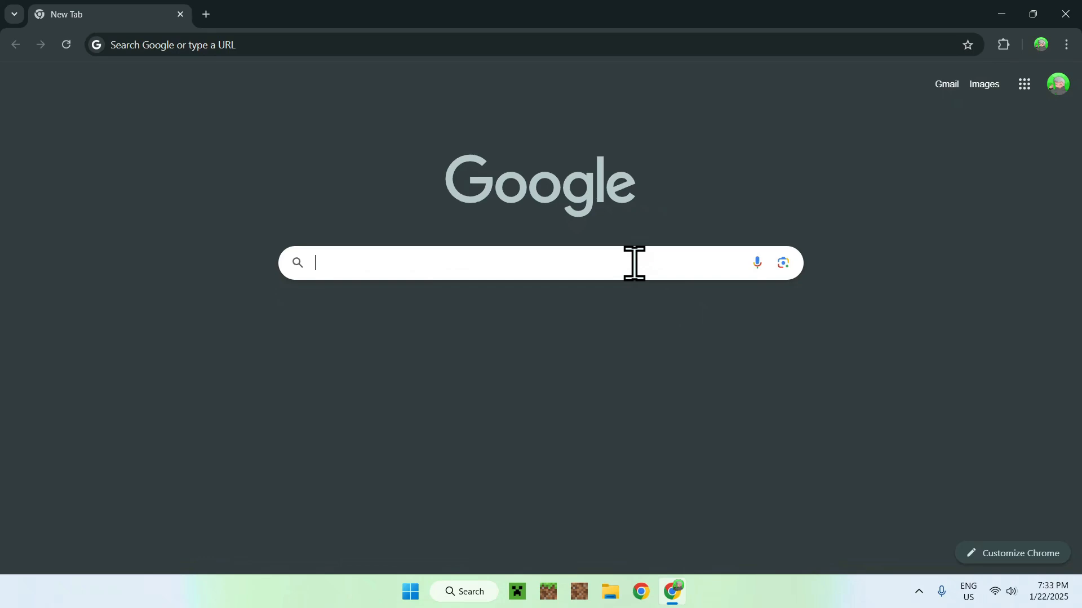
type("Modrinth")
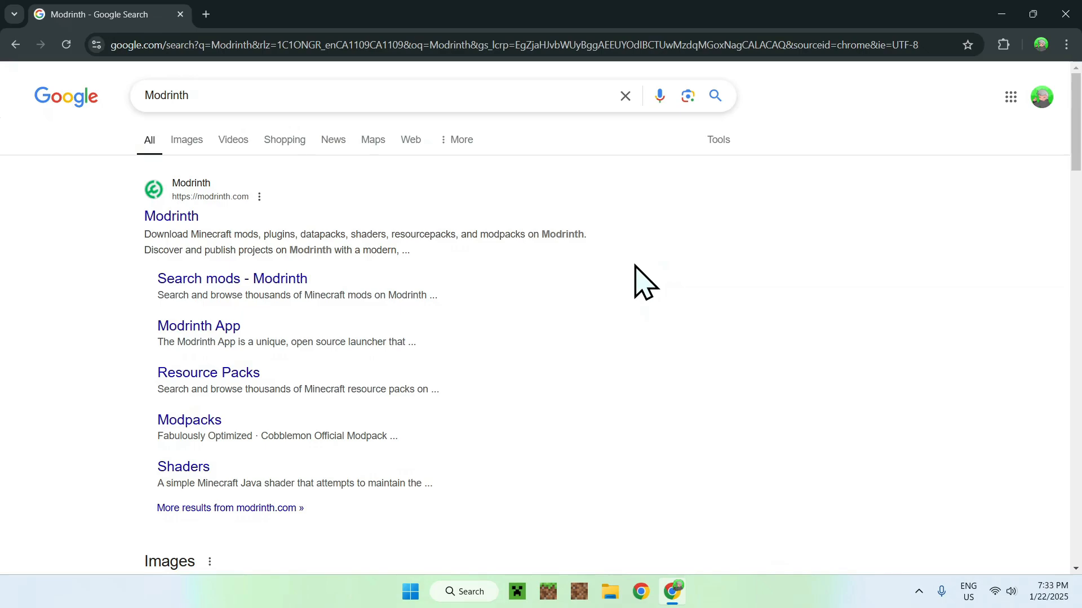
mouse_move(172, 216)
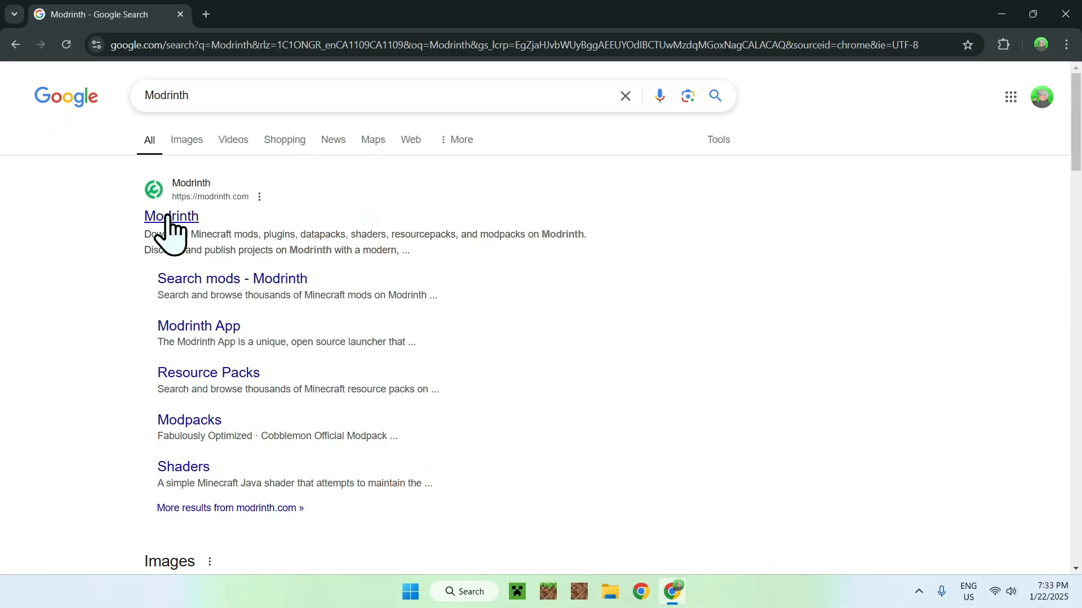
- Go to modrinth.com, enter the Mods catalogue and search it for 'Exposure'
left_click(170, 217)
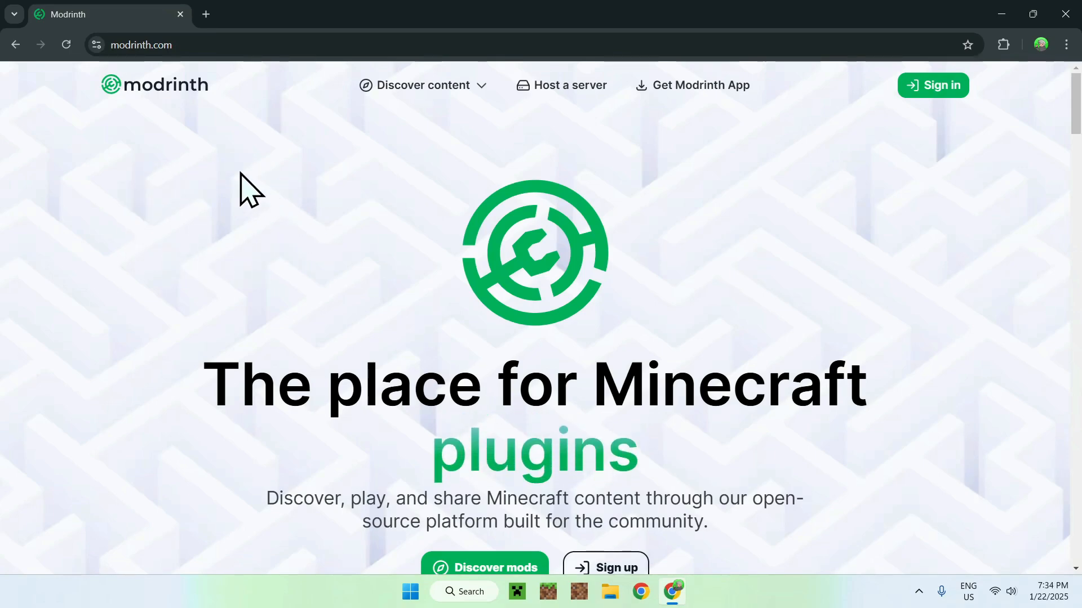
mouse_move(212, 269)
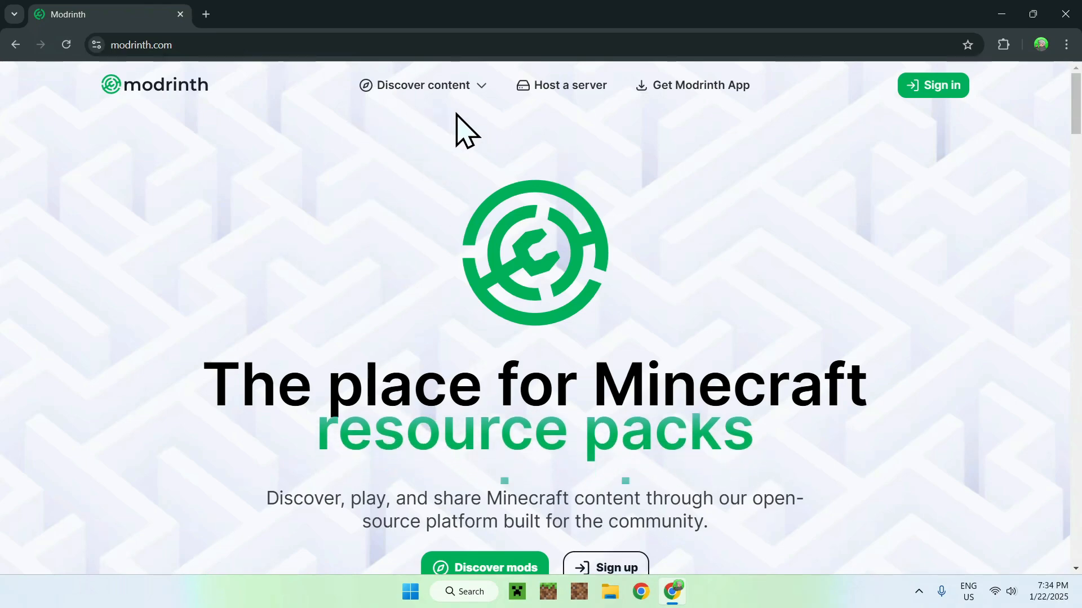
left_click(423, 84)
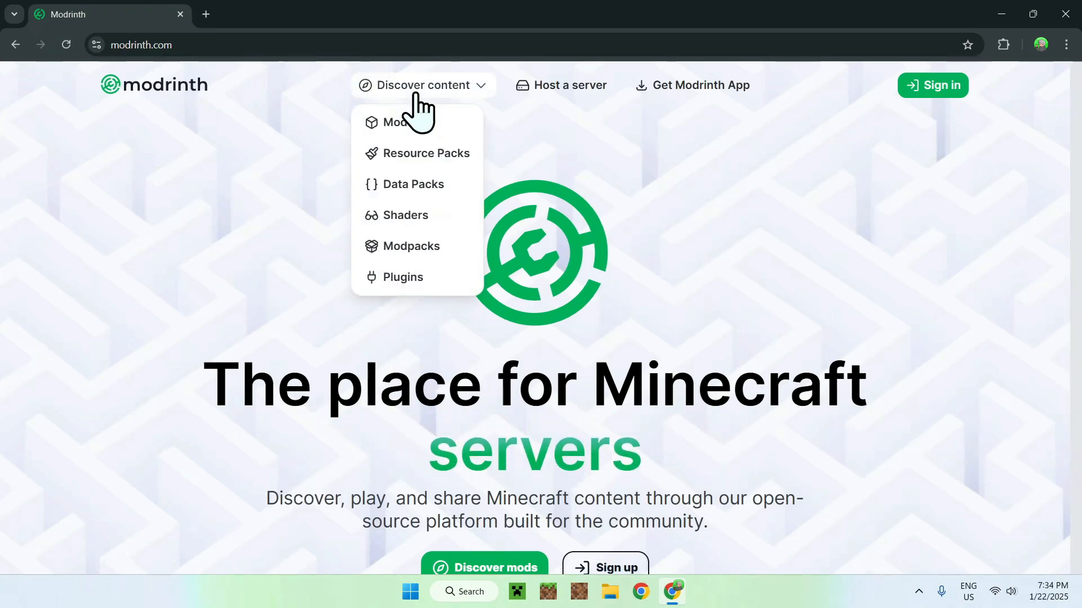
left_click(396, 121)
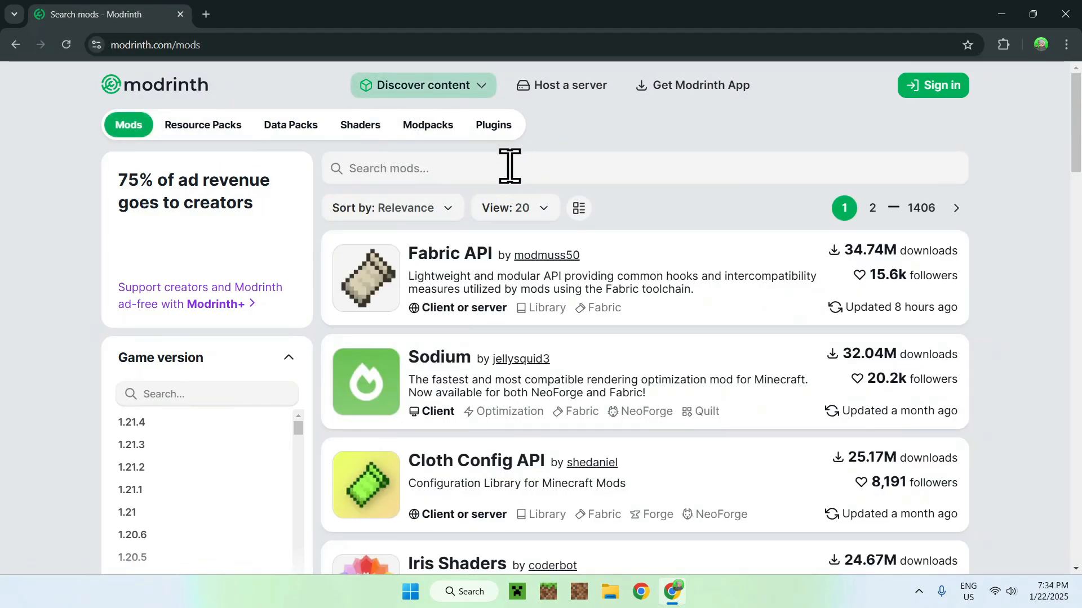
left_click(484, 168)
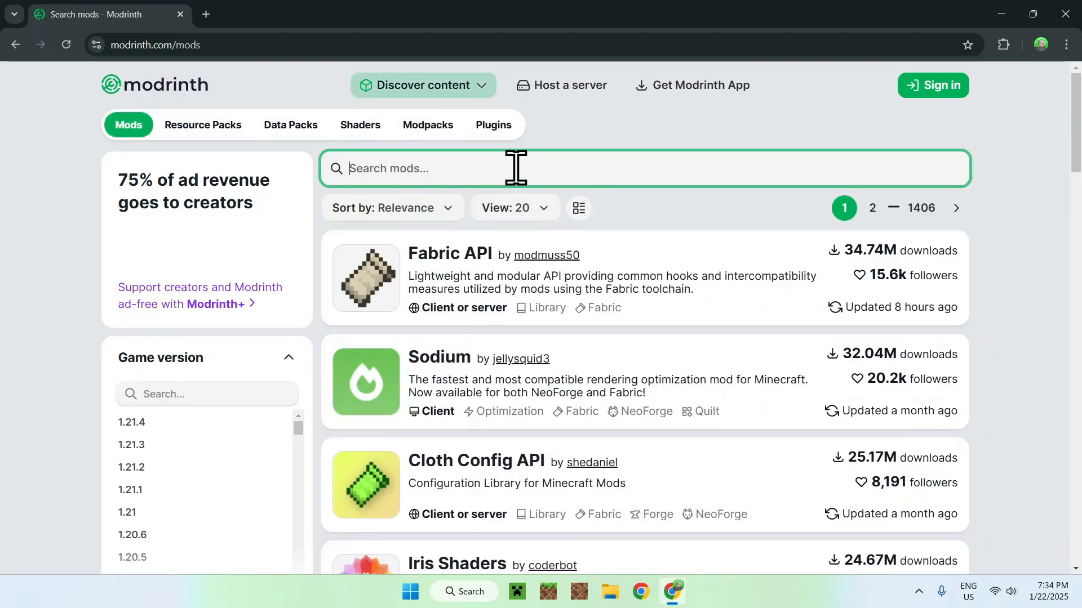
type("Expo")
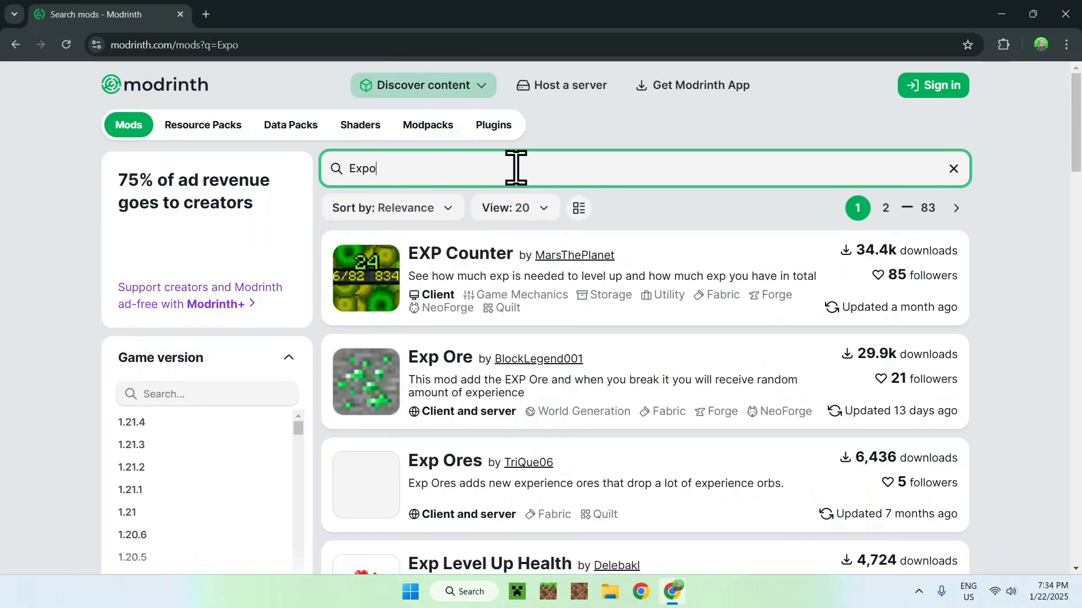
type("sure")
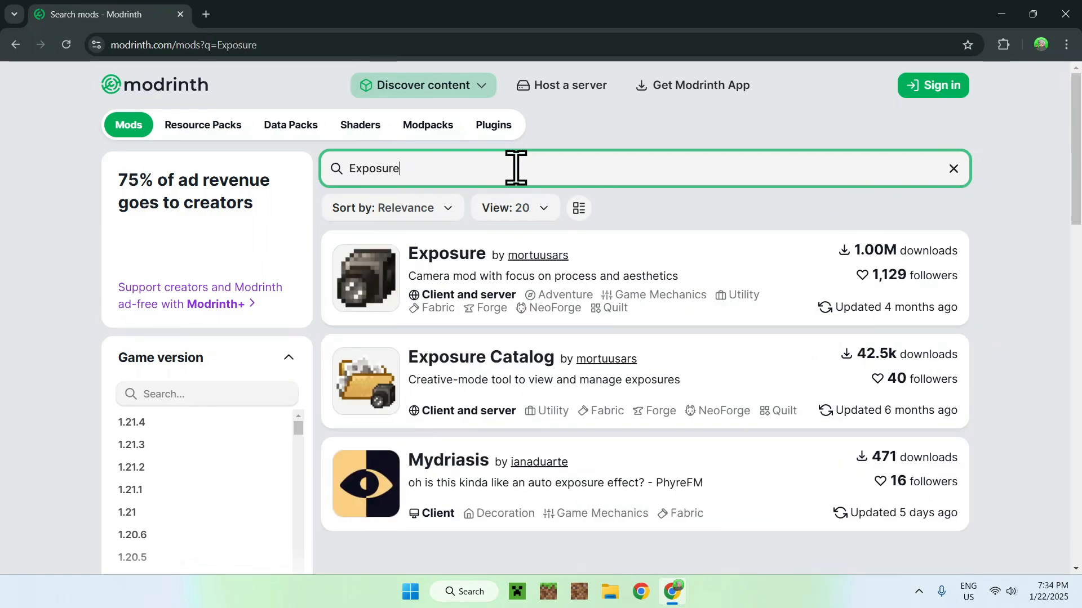
mouse_move(450, 280)
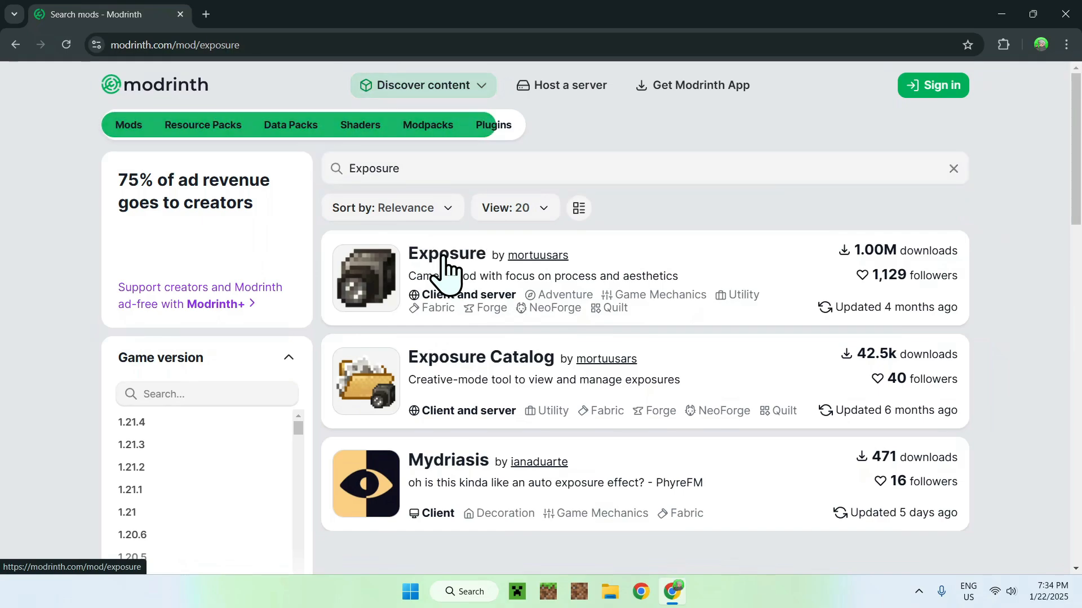
- Open the Exposure mod page and browse its Versions list down to the 1.7.7 Fabric entry
left_click(446, 253)
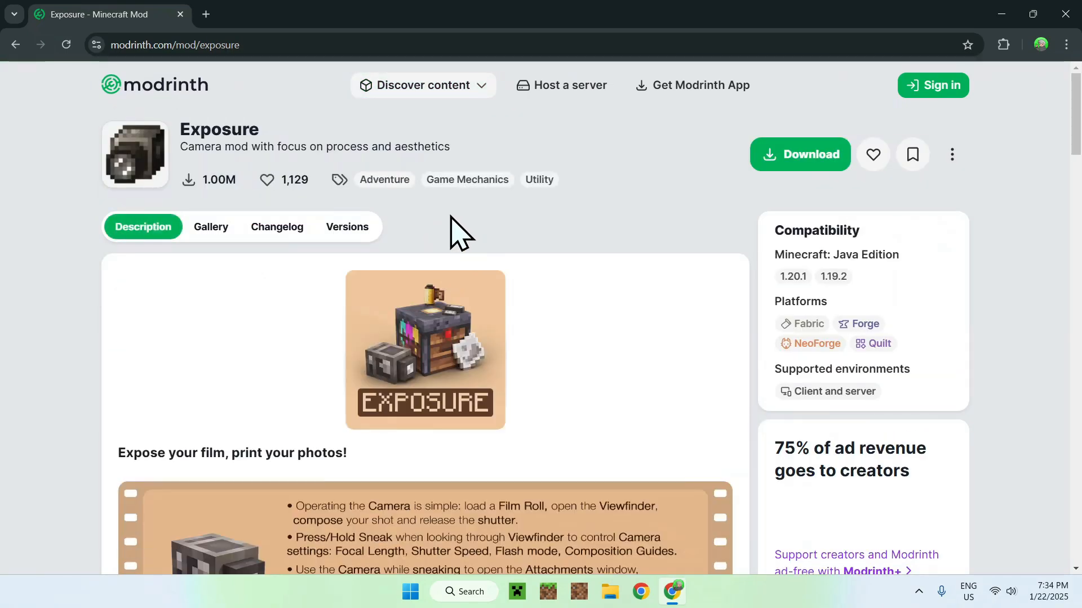
mouse_move(472, 237)
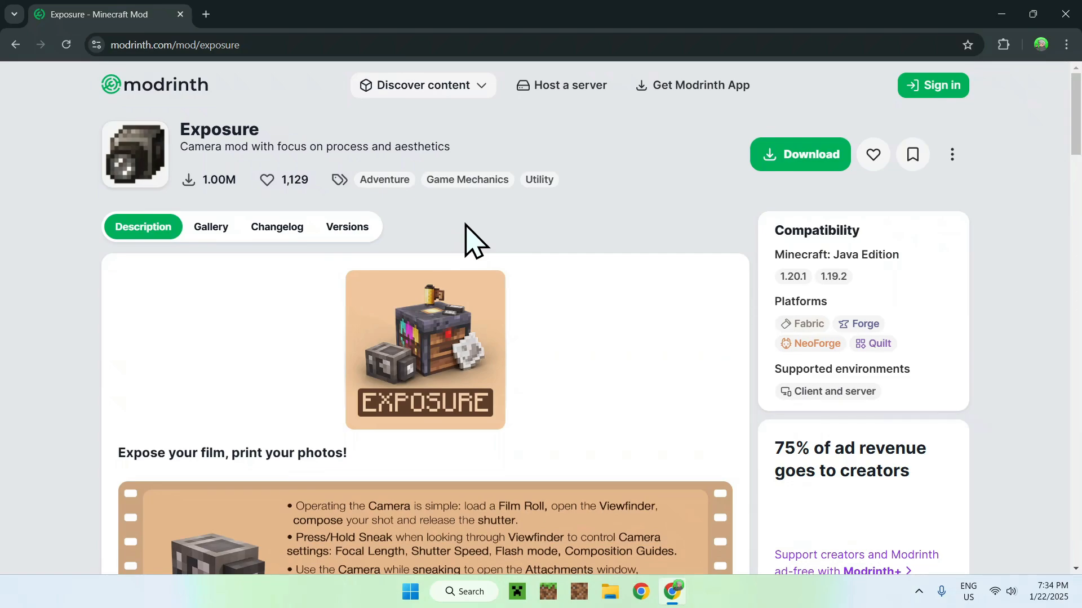
mouse_move(347, 226)
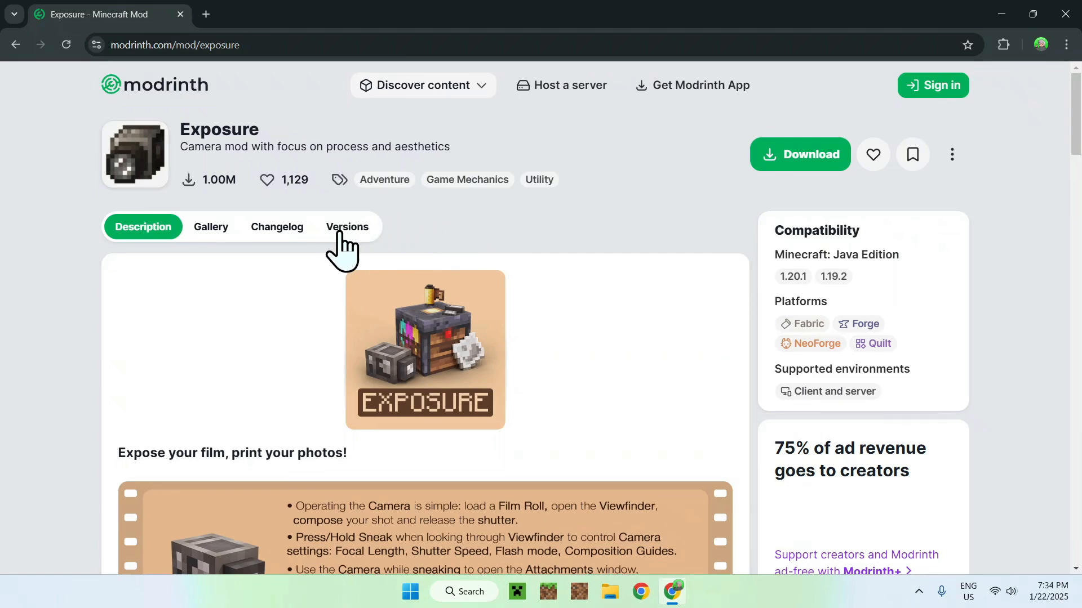
left_click(347, 226)
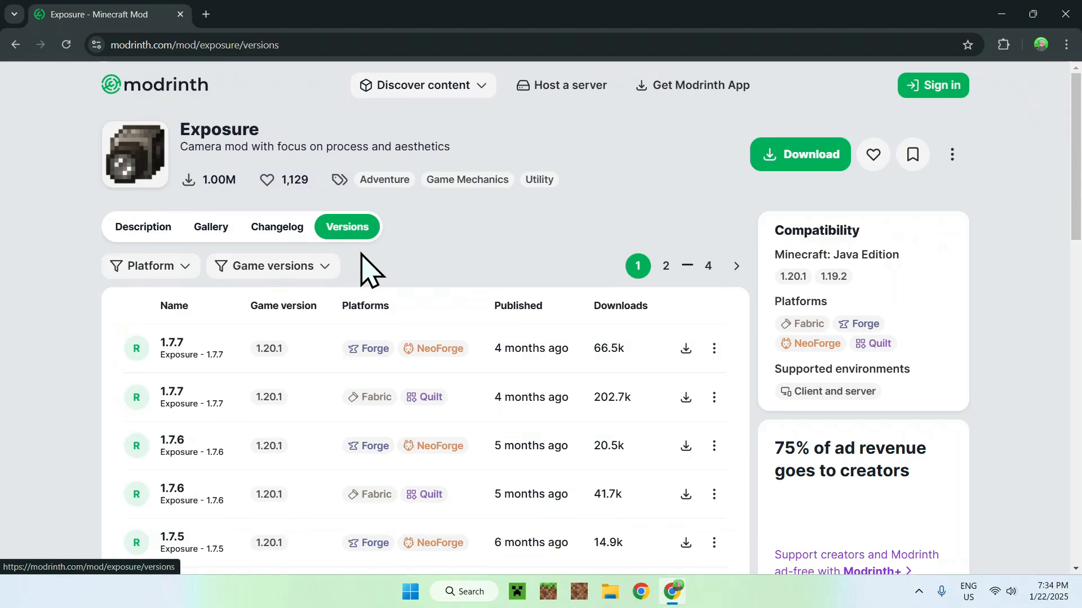
scroll("down", 3)
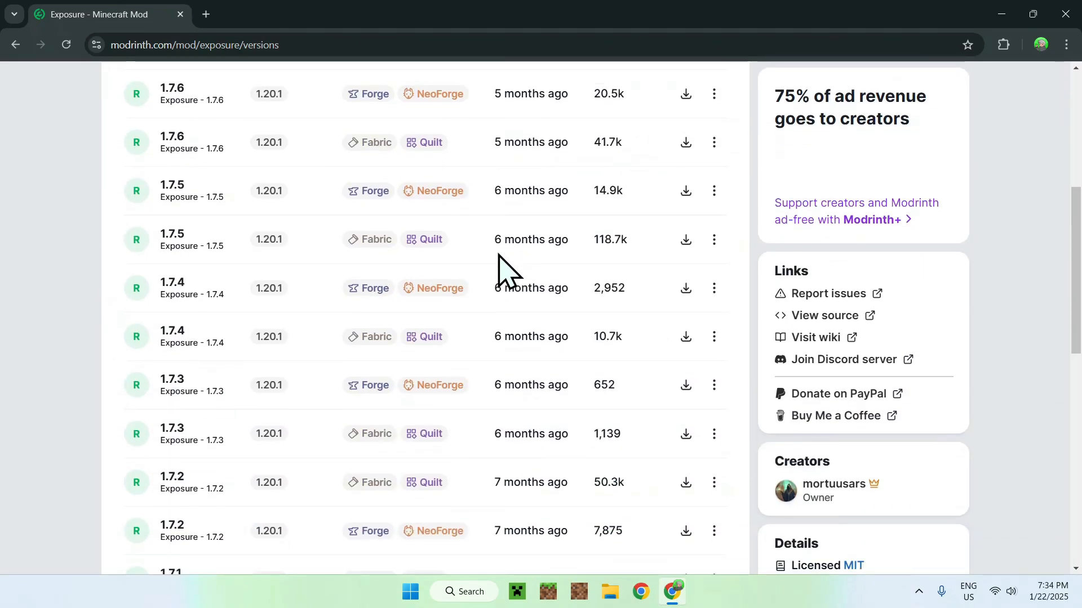
scroll("down", 3)
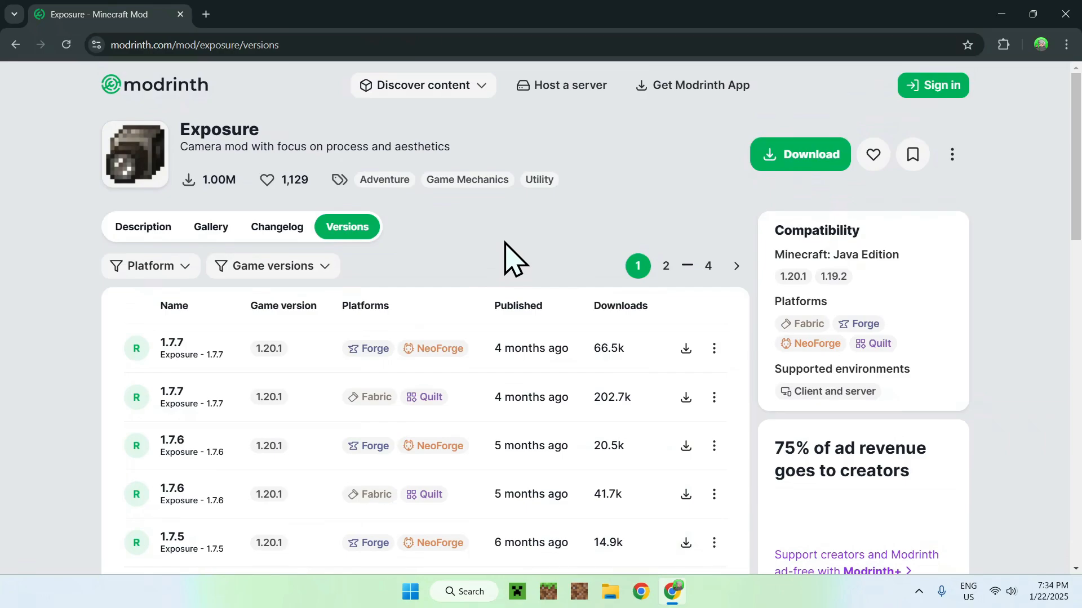
mouse_move(527, 248)
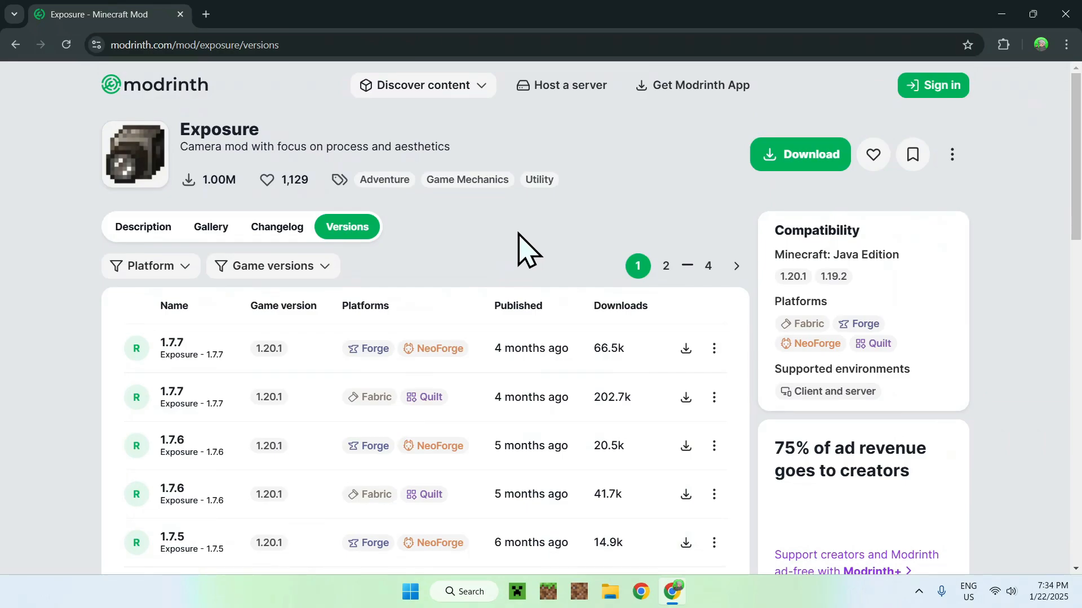
mouse_move(828, 297)
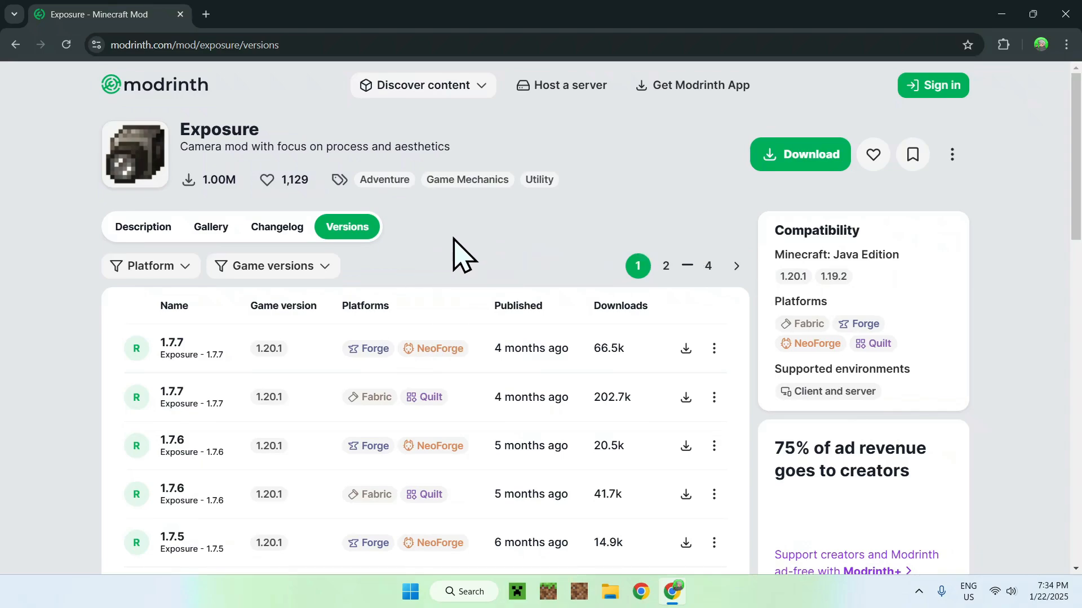
mouse_move(485, 250)
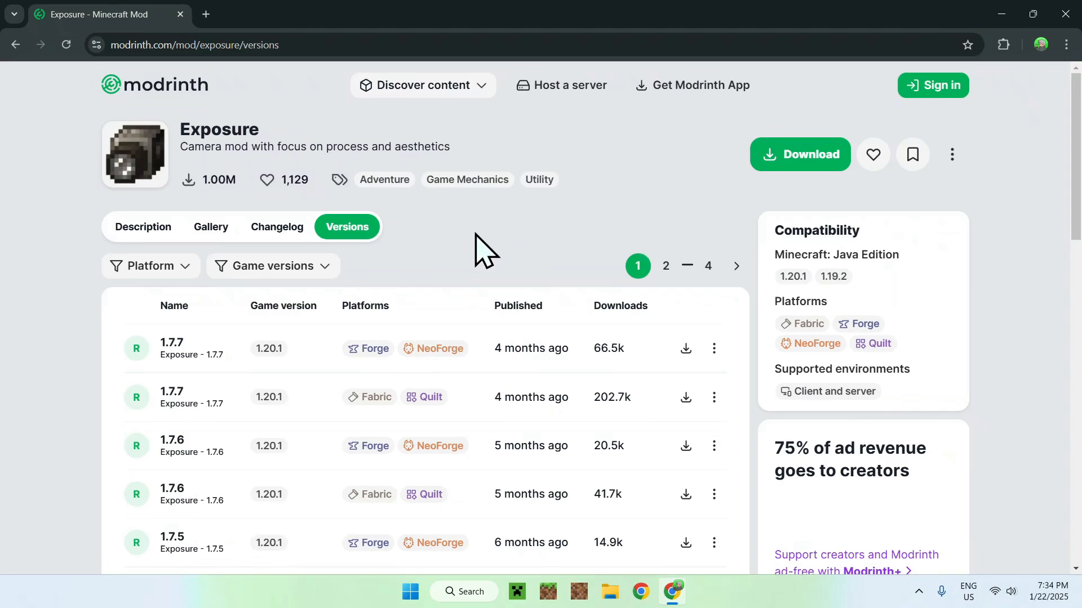
mouse_move(509, 407)
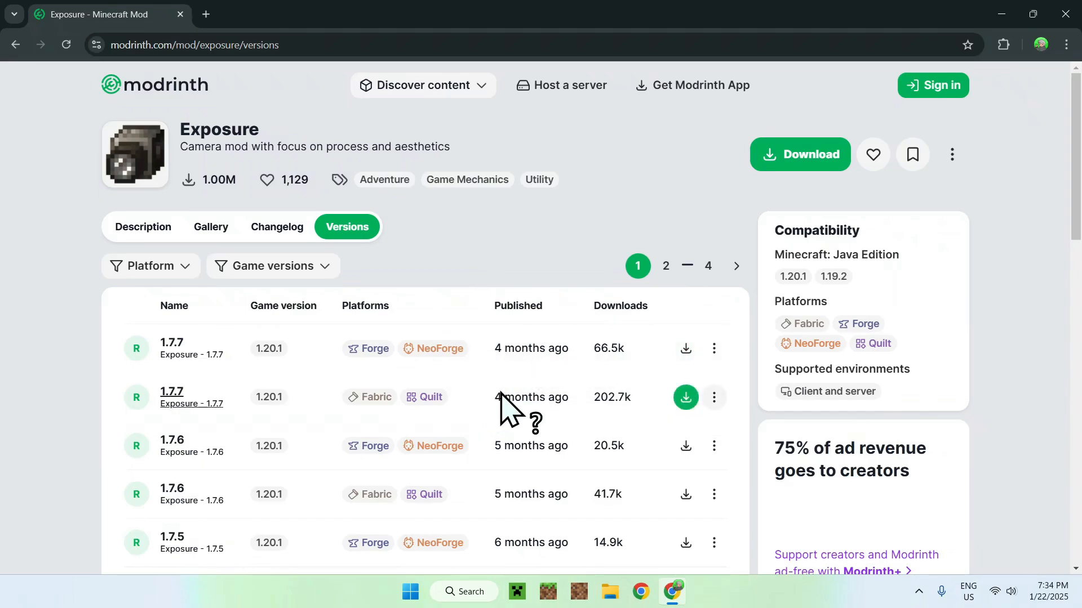
mouse_move(495, 414)
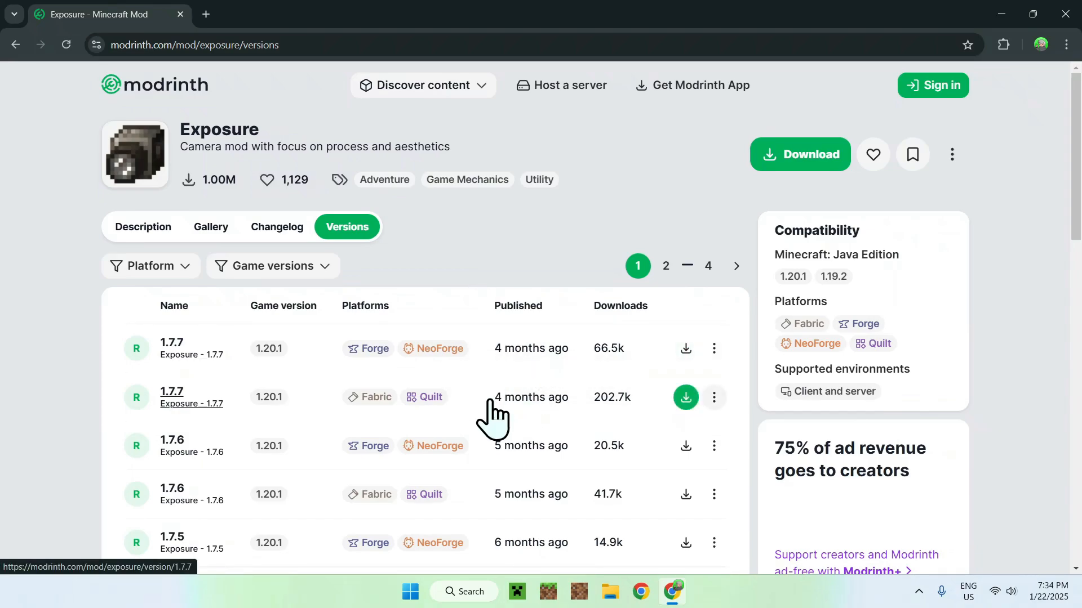
mouse_move(386, 409)
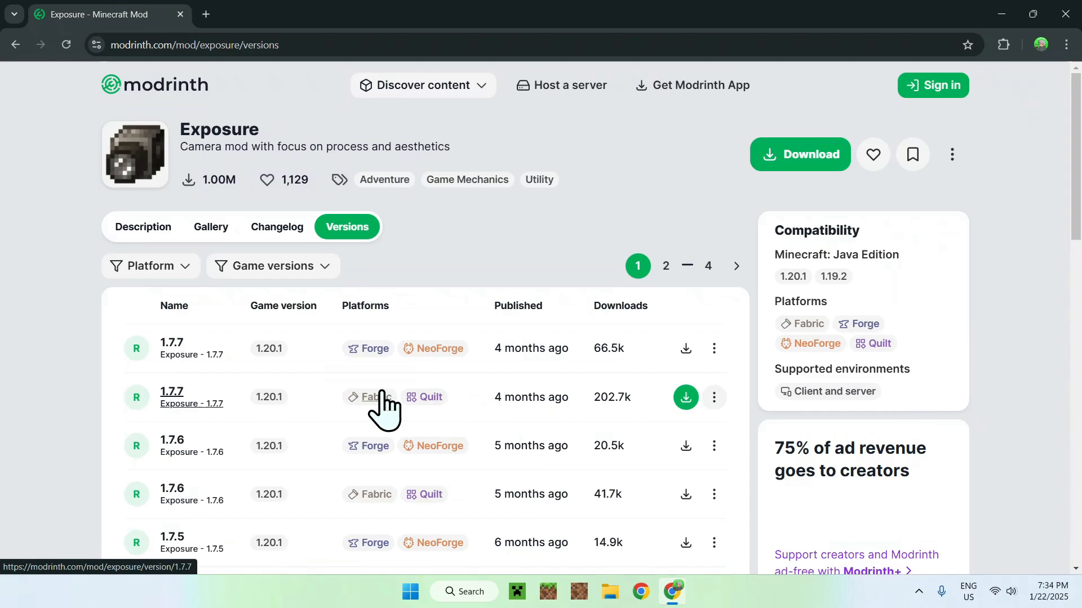
mouse_move(685, 398)
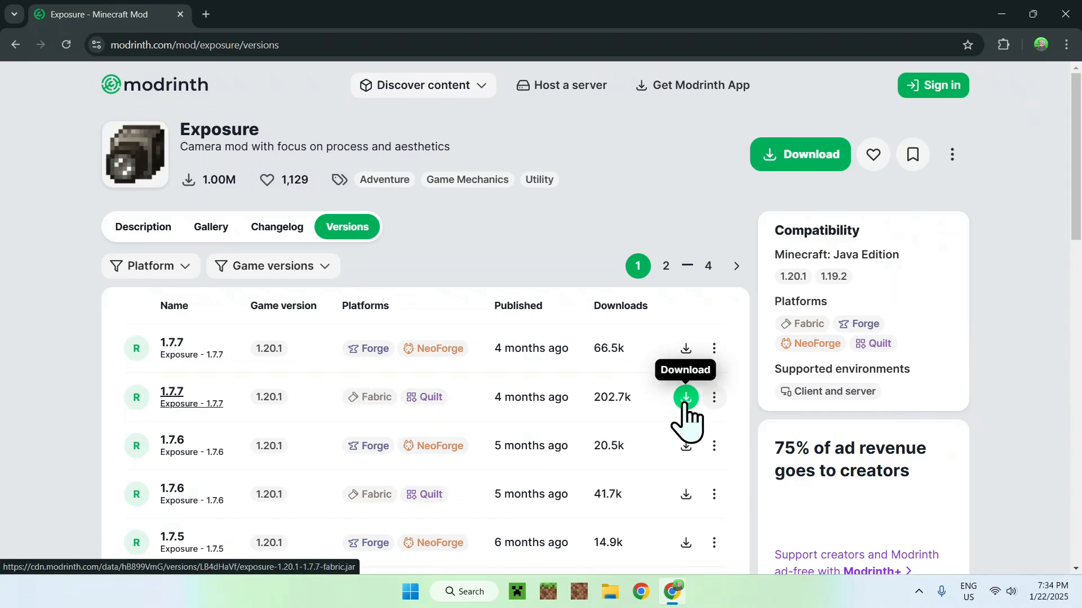
- Download the Exposure 1.7.7 Fabric/Quilt jar for 1.20.1 and confirm it in Chrome's downloads
left_click(685, 397)
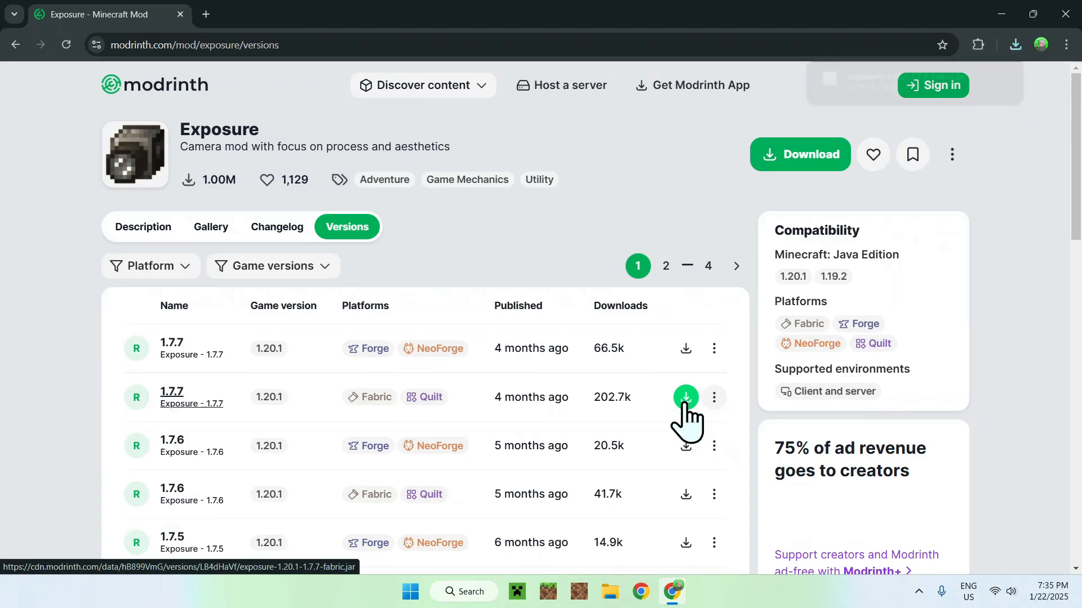
left_click(685, 398)
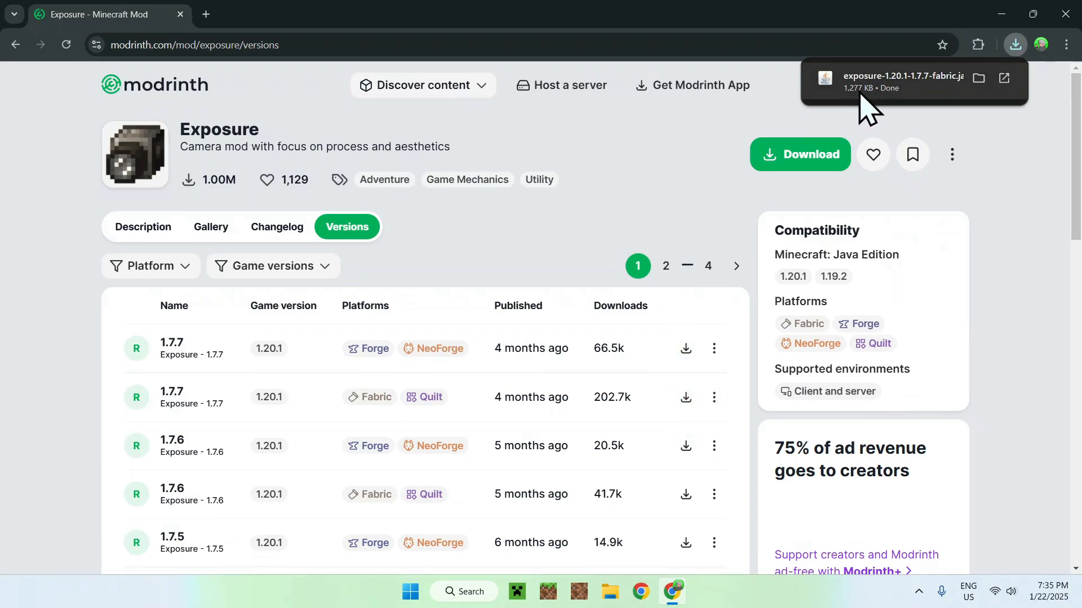
mouse_move(529, 245)
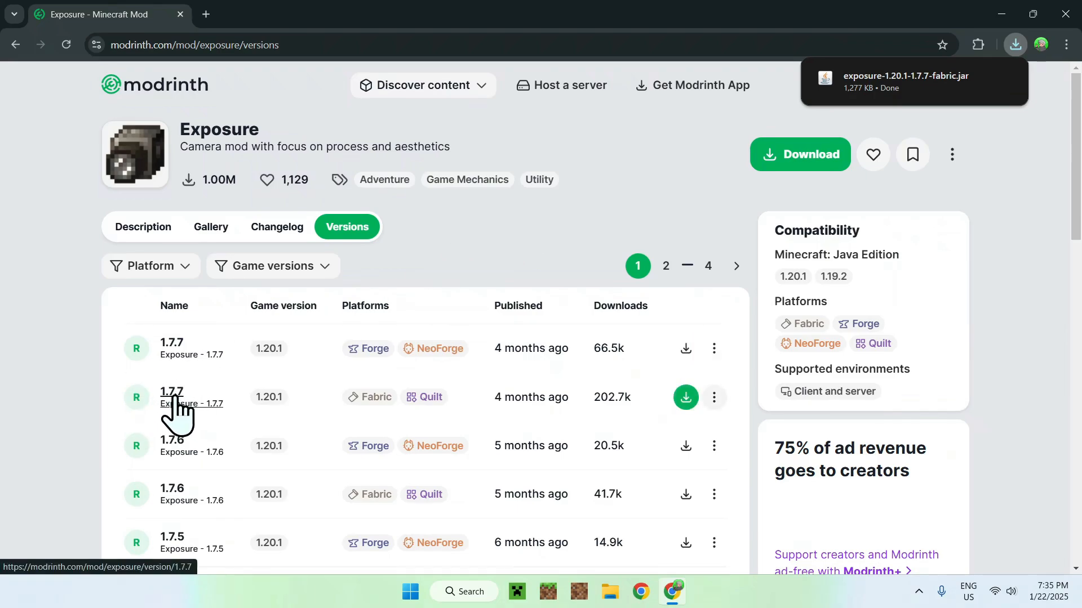
- Open the Exposure 1.7.7 Fabric release page and scroll to its Dependencies section
left_click(171, 392)
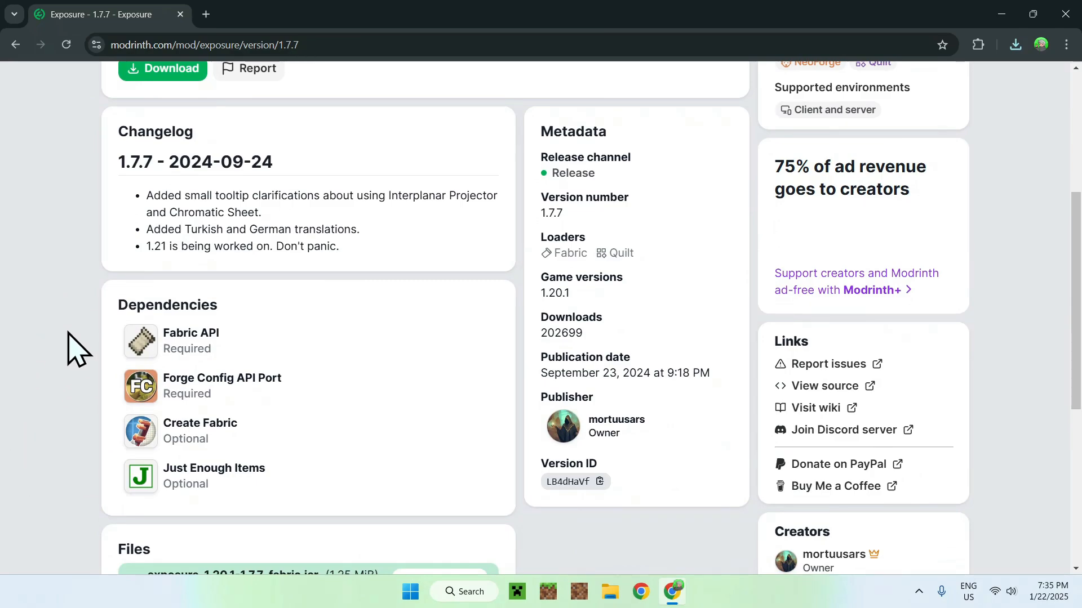
mouse_move(79, 507)
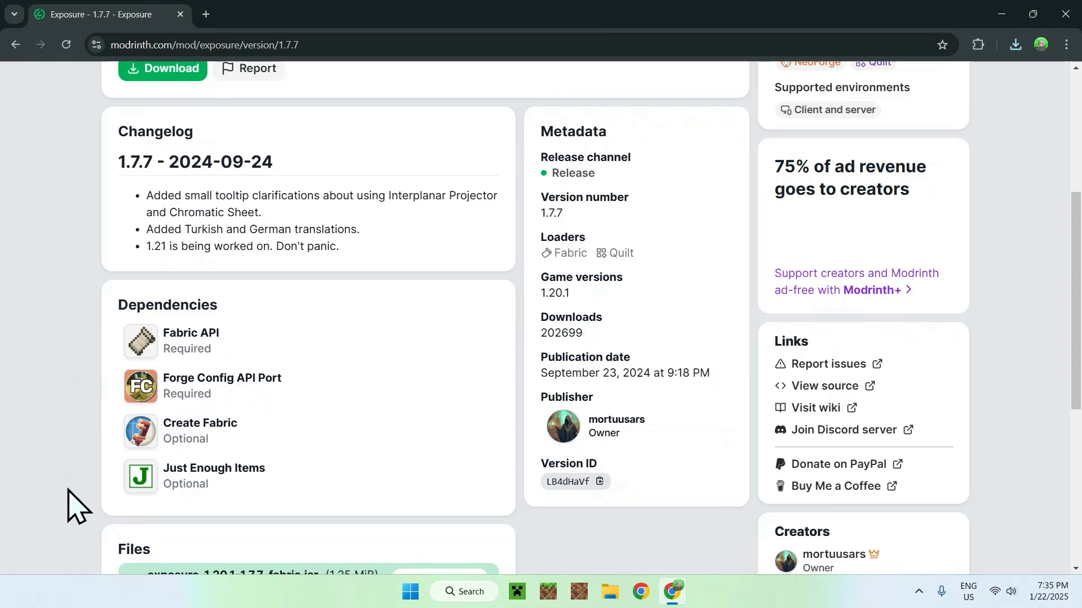
mouse_move(65, 469)
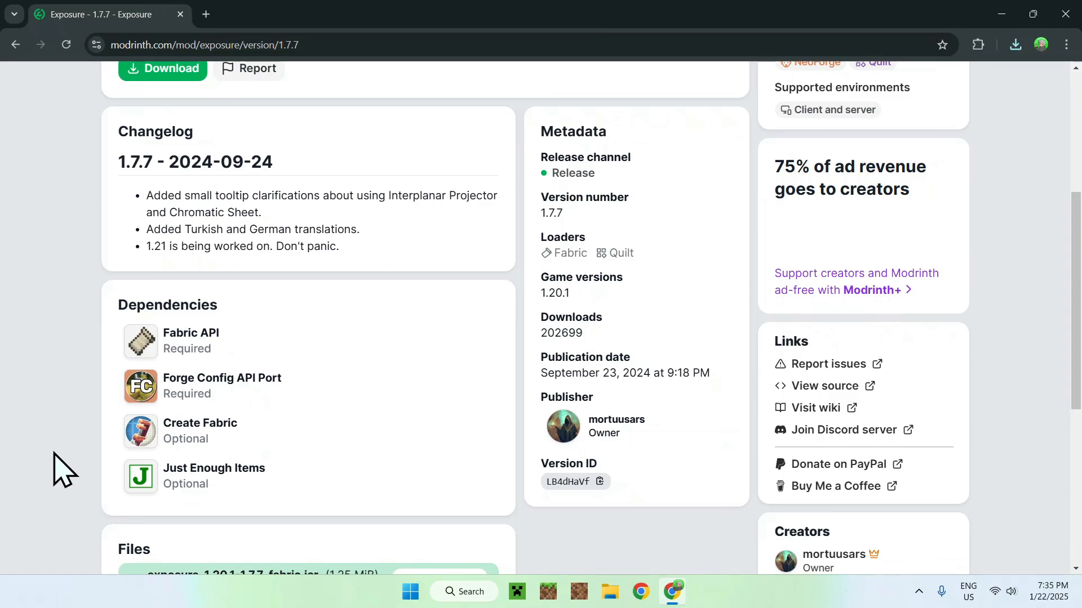
mouse_move(88, 334)
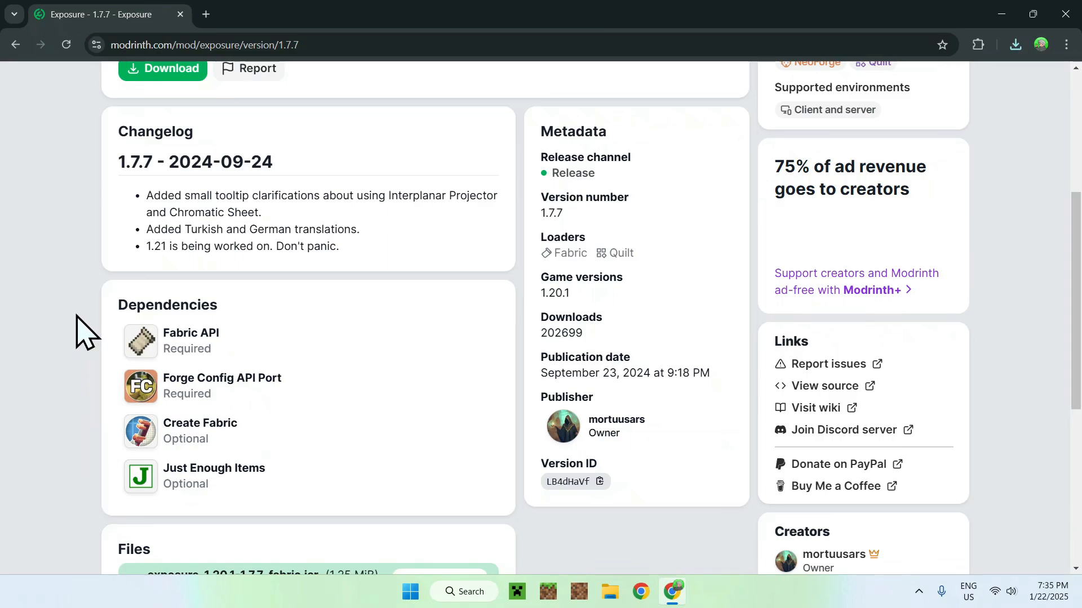
mouse_move(94, 361)
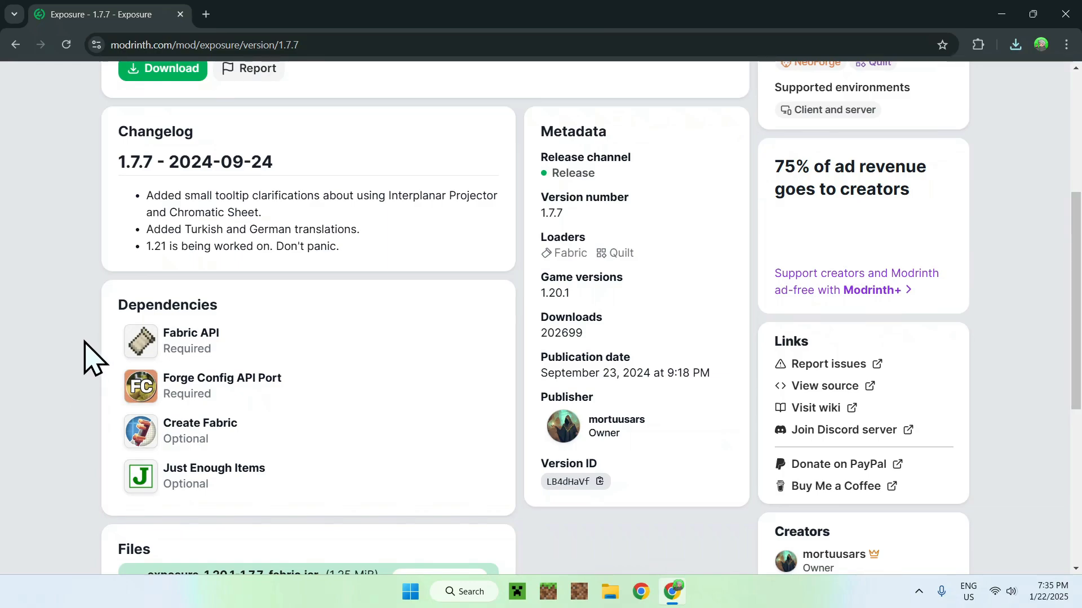
mouse_move(312, 342)
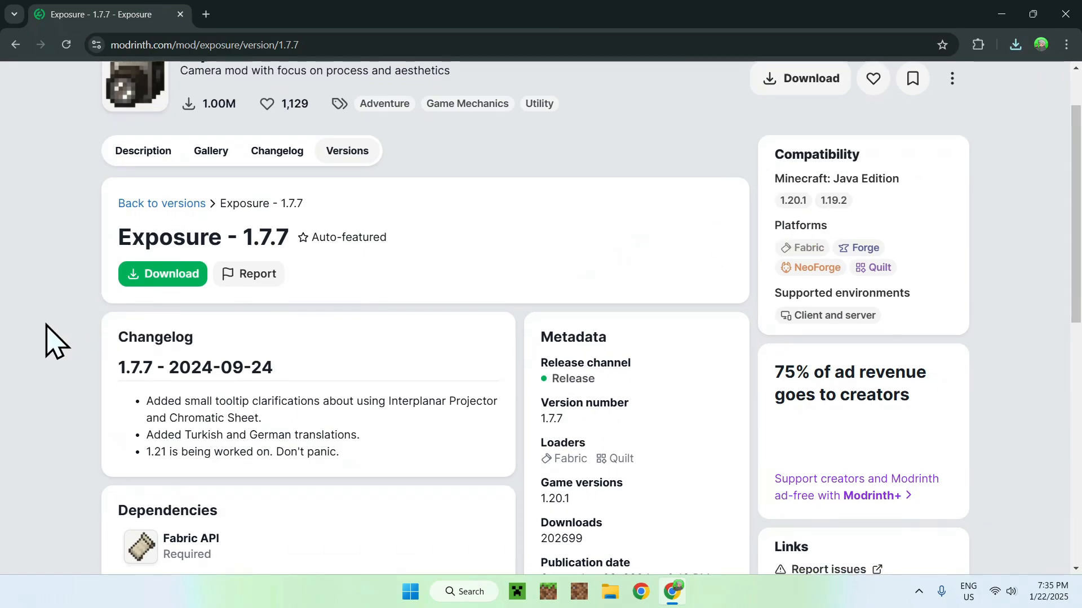
scroll("down", 3)
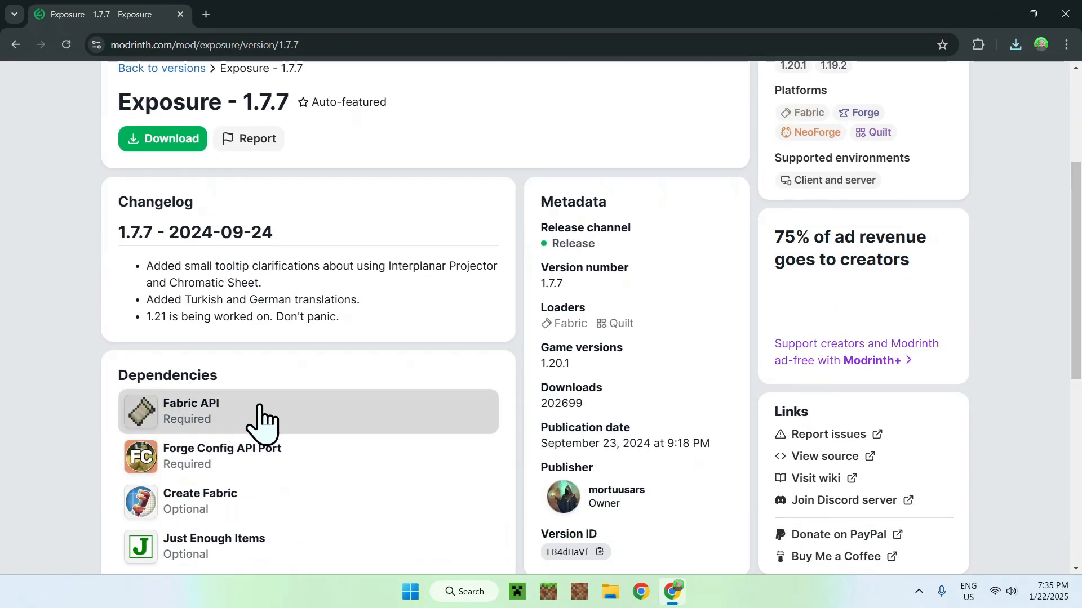
- Go to the Fabric API project and filter its Versions list to game version 1.20.1
left_click(191, 410)
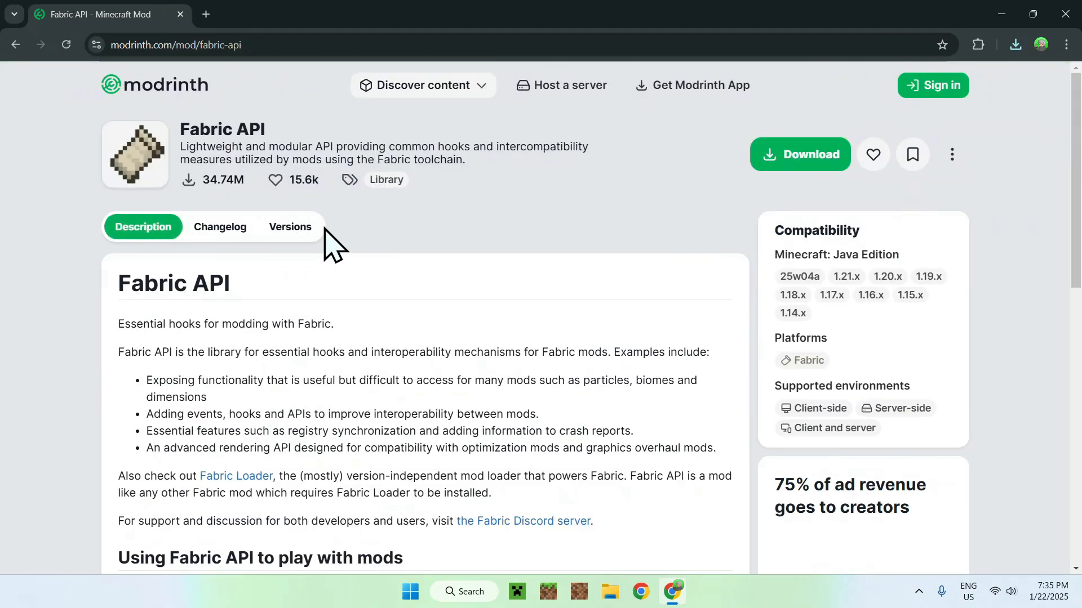
left_click(290, 226)
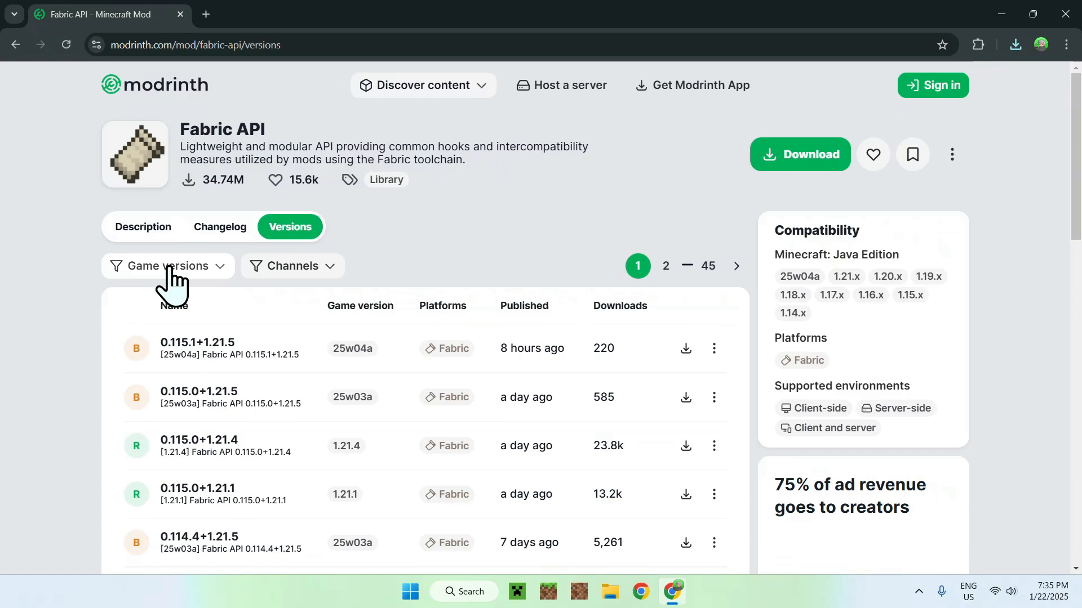
left_click(167, 266)
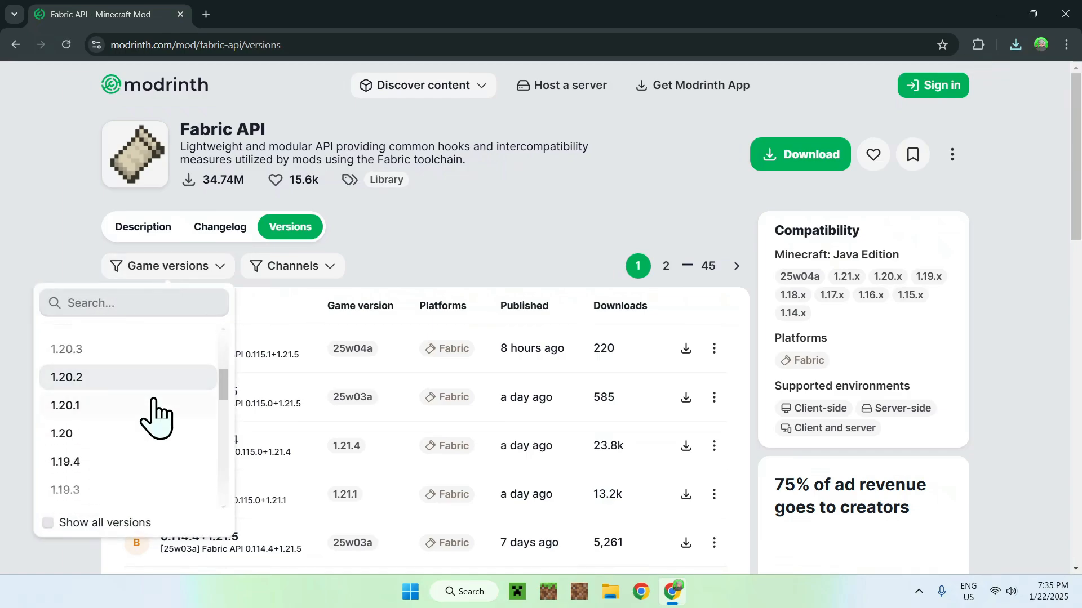
left_click(65, 405)
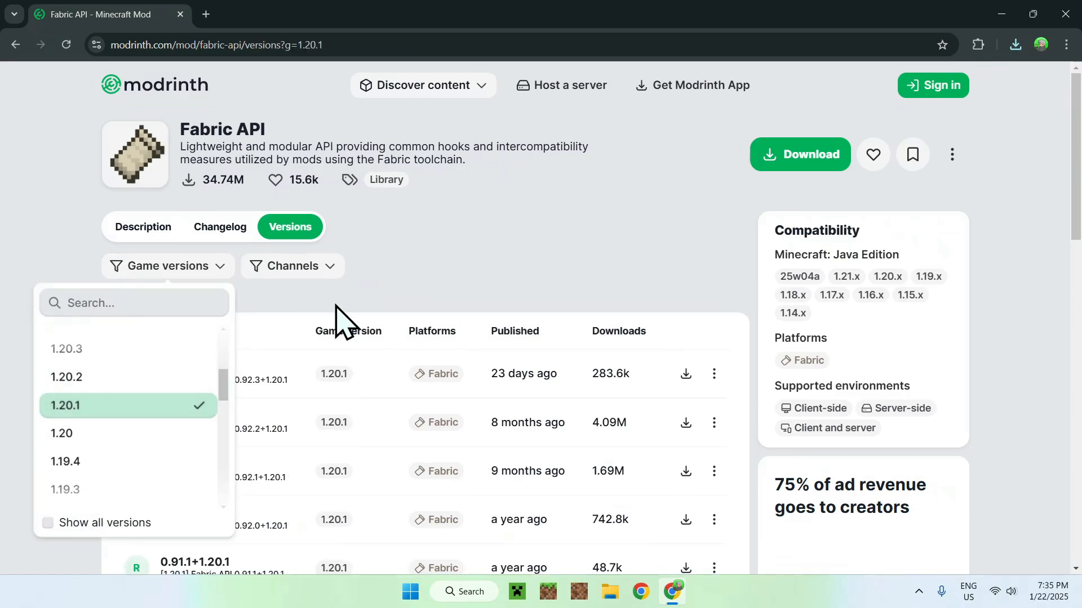
left_click(67, 406)
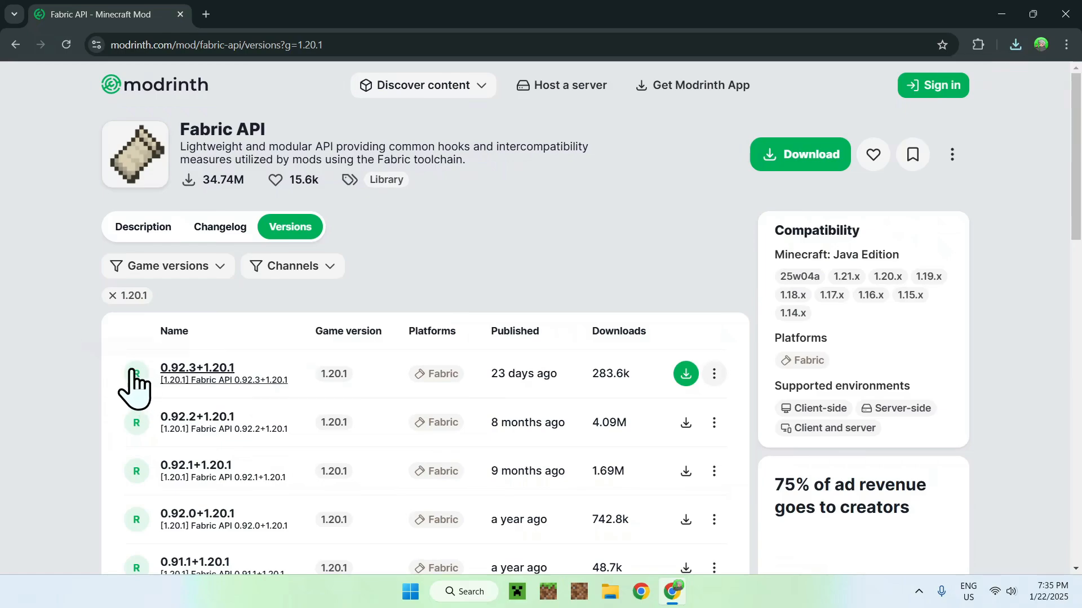
mouse_move(334, 374)
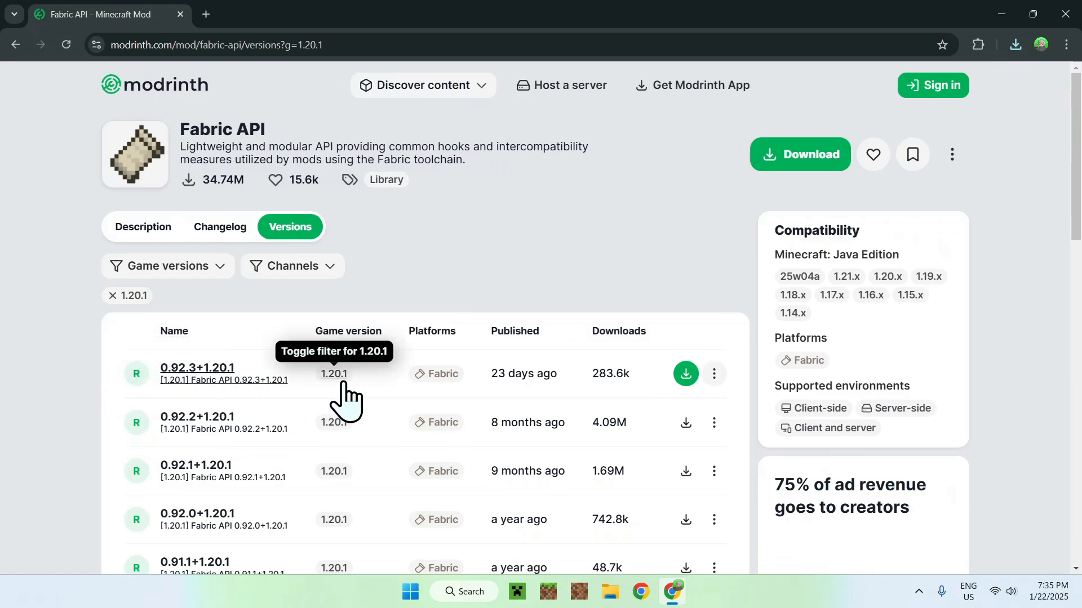
- Download Fabric API 0.92.3+1.20.1 and confirm it in Chrome's downloads
left_click(685, 373)
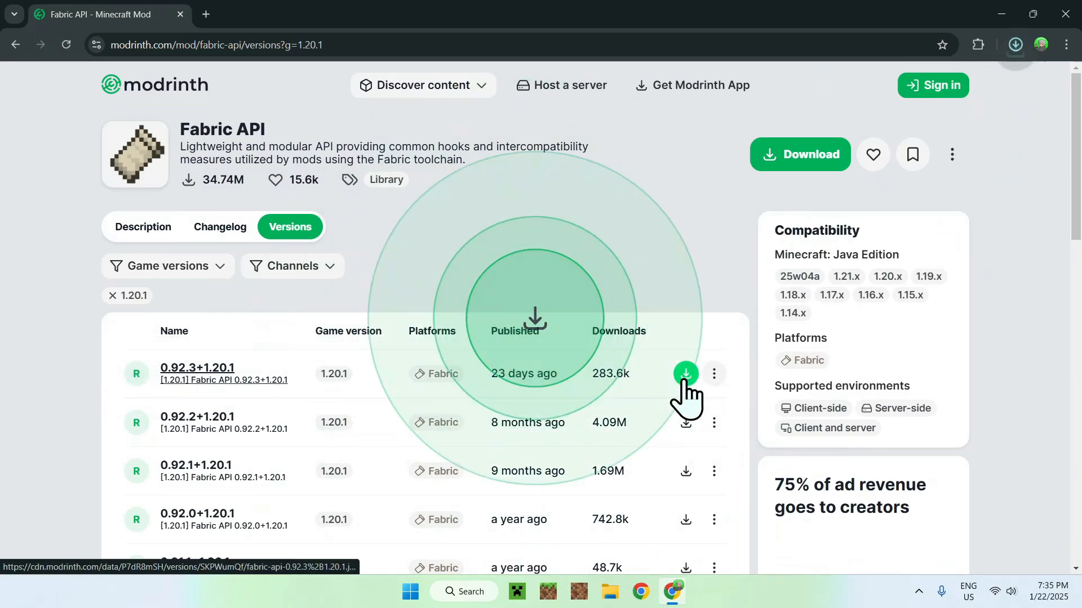
left_click(685, 373)
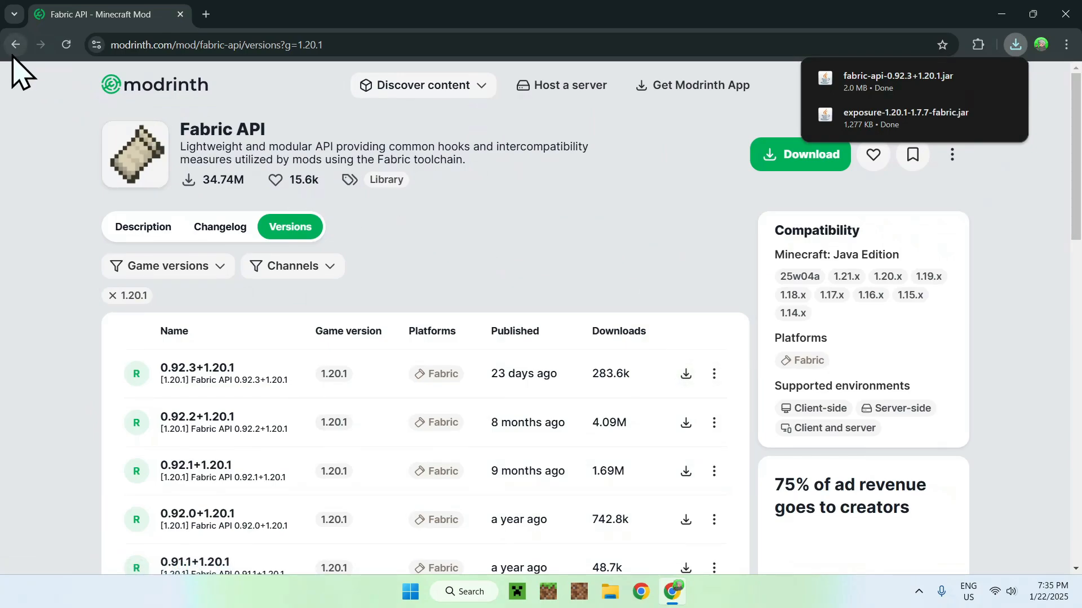
- Back on Exposure 1.7.7, go to Forge Config API Port and filter its Versions to 1.20.1
left_click(15, 44)
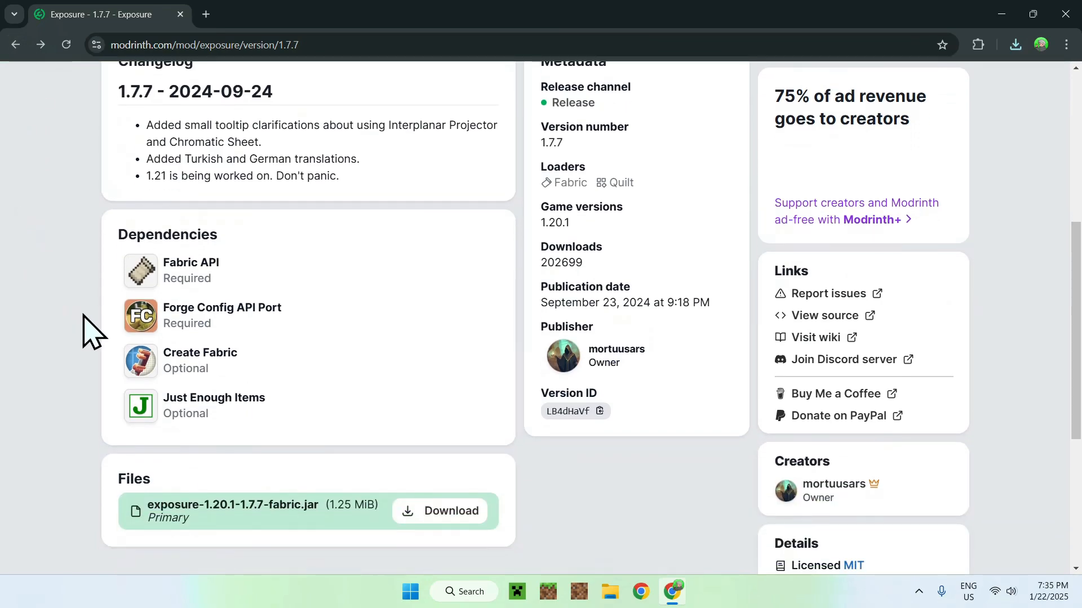
mouse_move(222, 316)
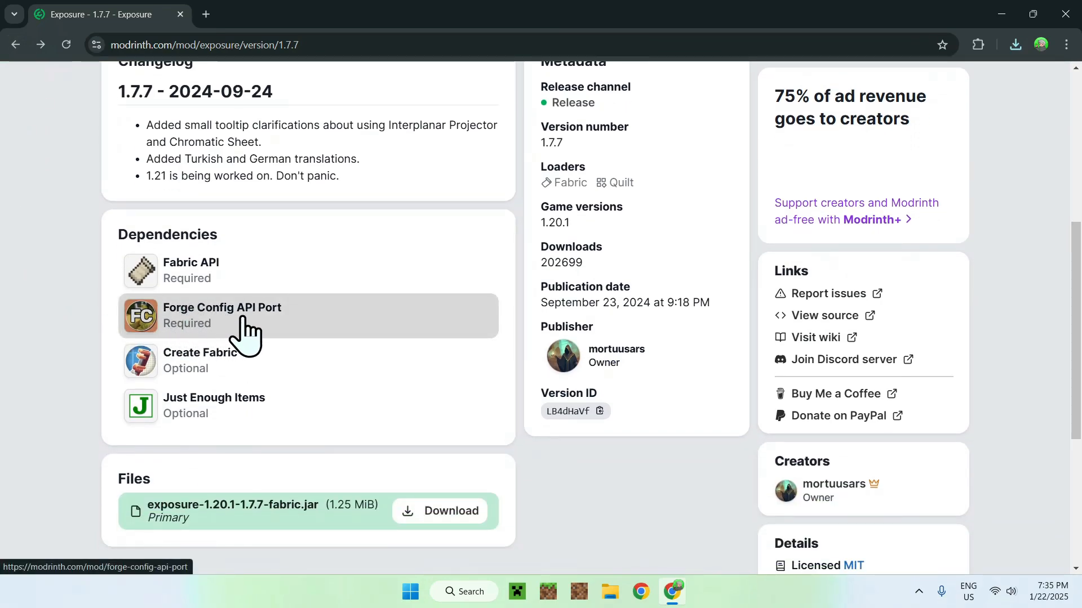
left_click(222, 315)
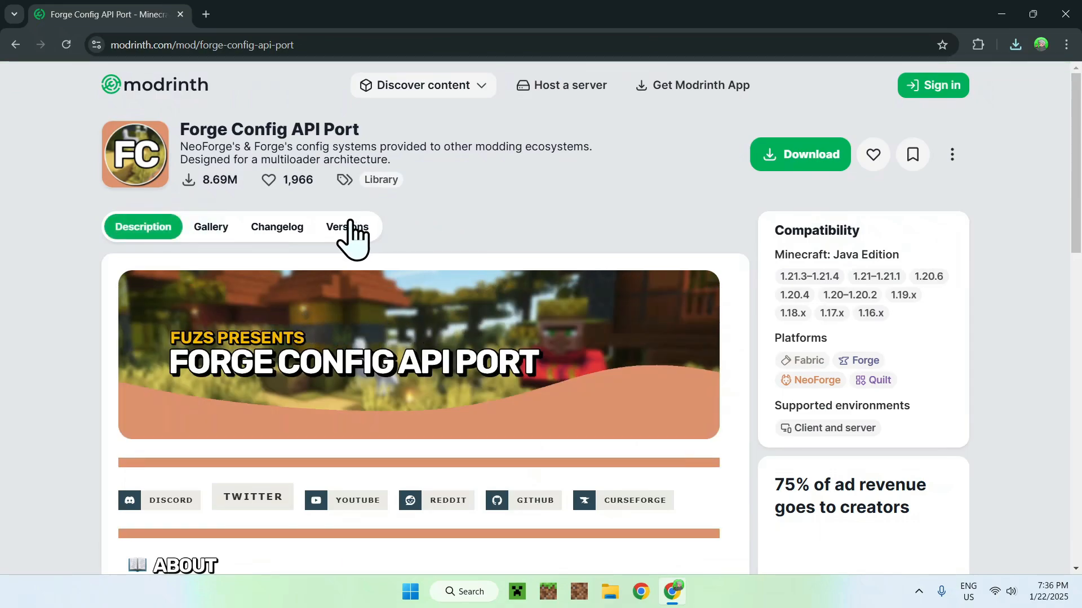
left_click(346, 227)
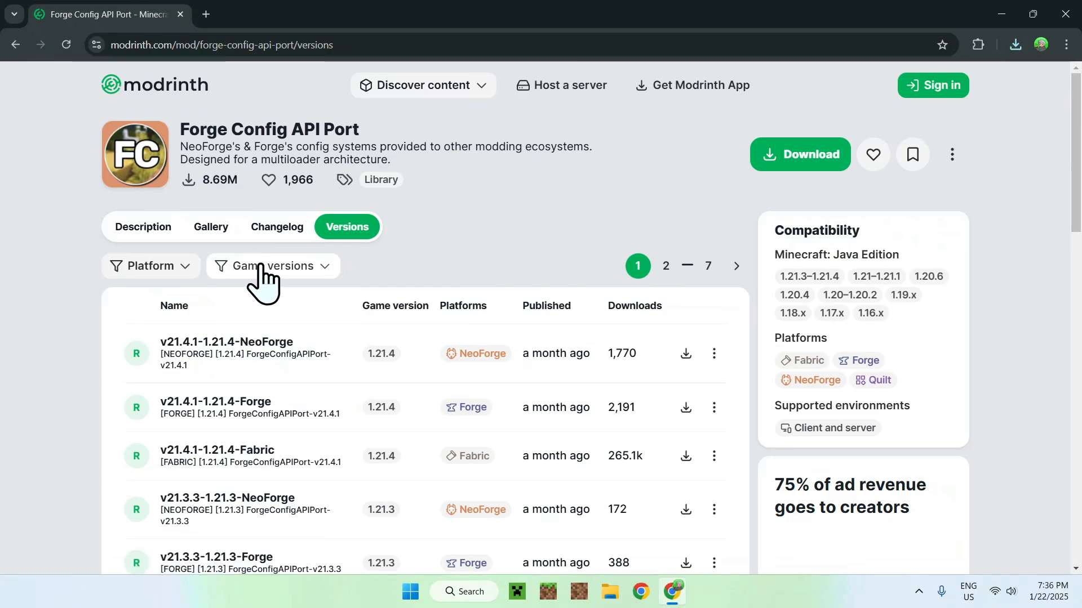
left_click(272, 266)
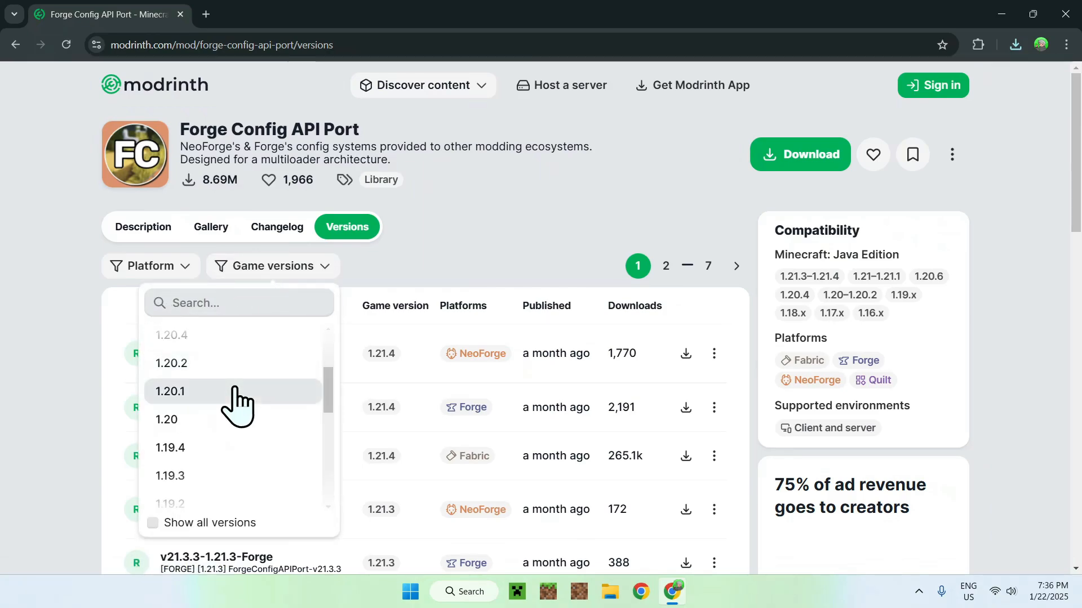
left_click(170, 391)
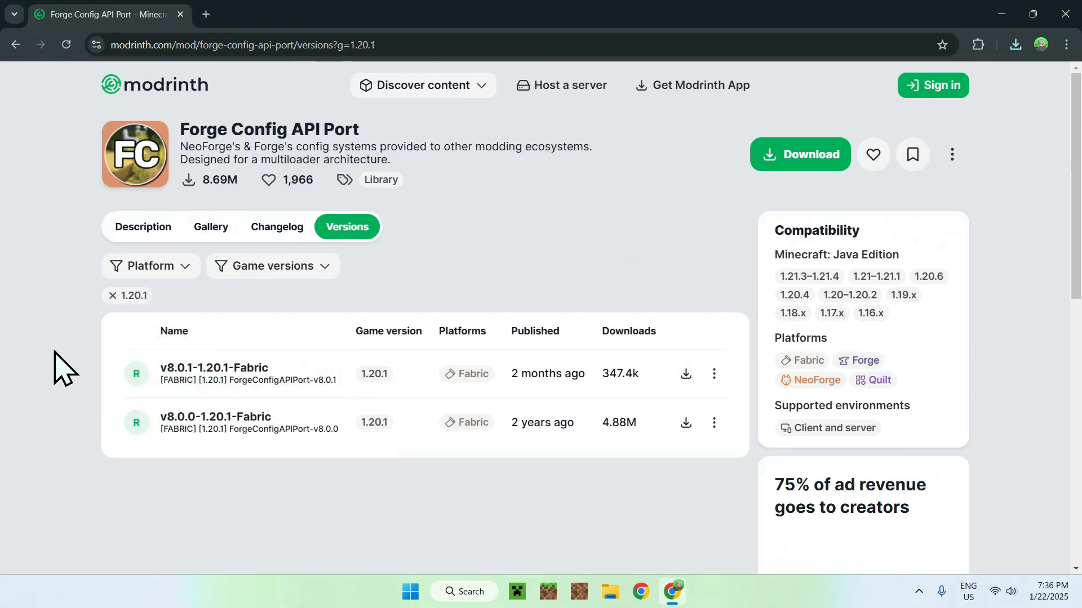
mouse_move(352, 386)
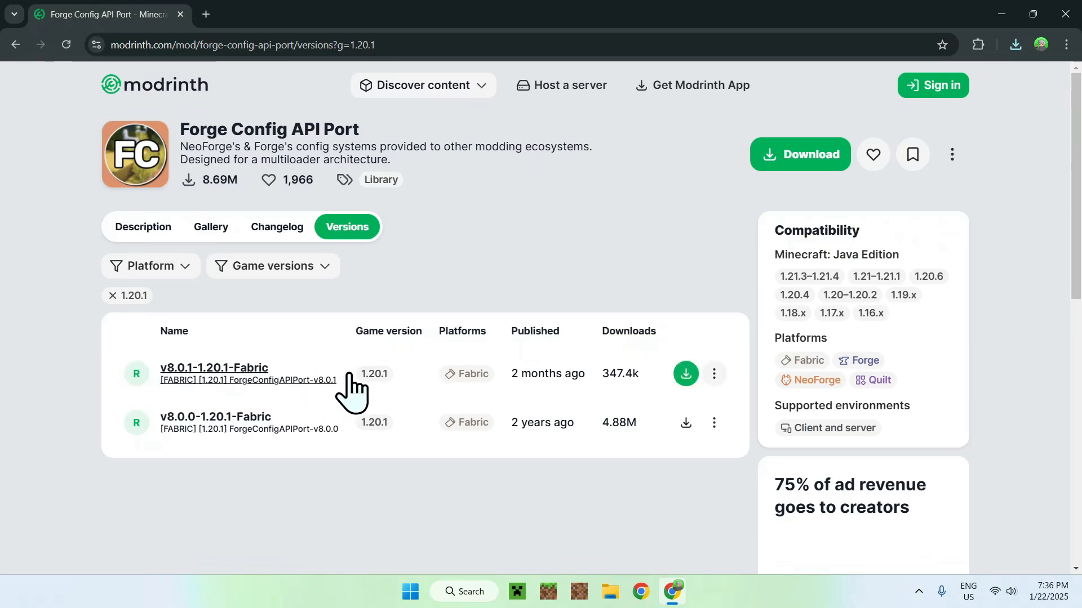
- Download Forge Config API Port v8.0.1-1.20.1-Fabric and confirm it in Chrome's downloads
left_click(684, 373)
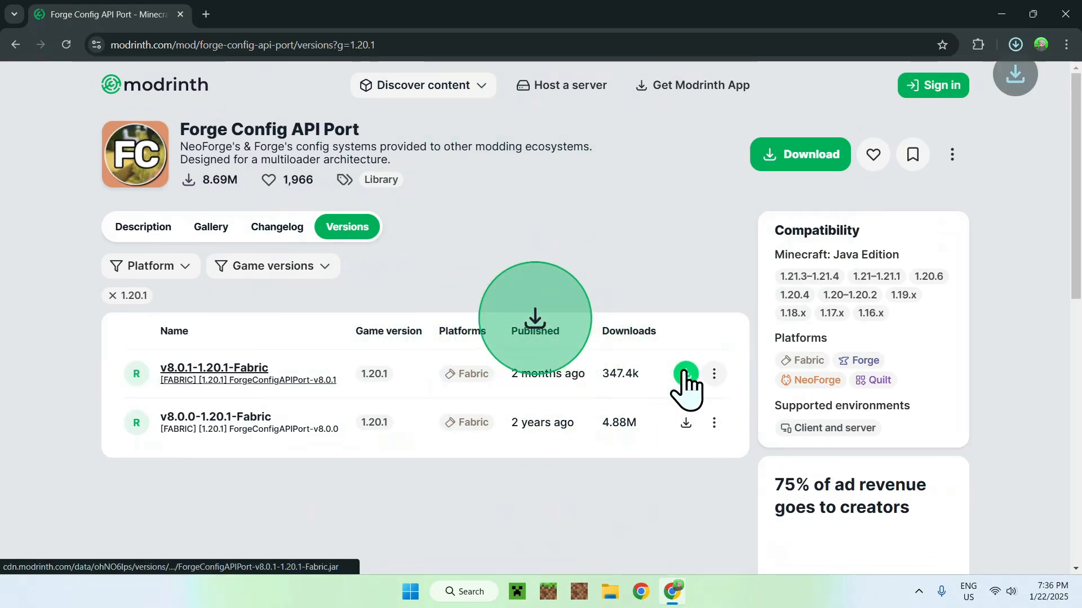
left_click(685, 374)
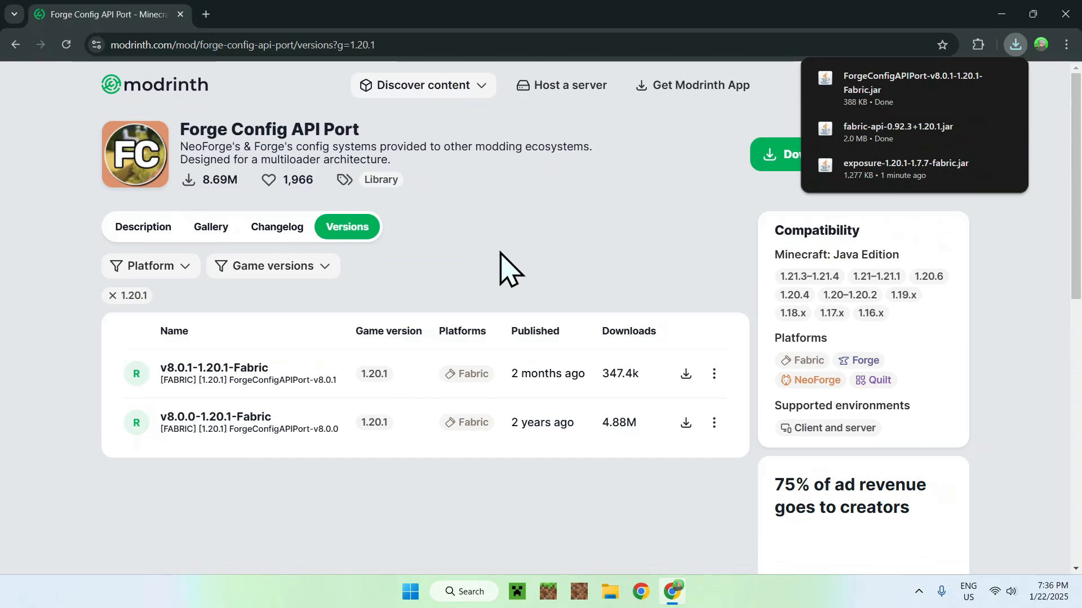
- In a new tab, run a Google search for 'Fabric Minecraft'
left_click(420, 85)
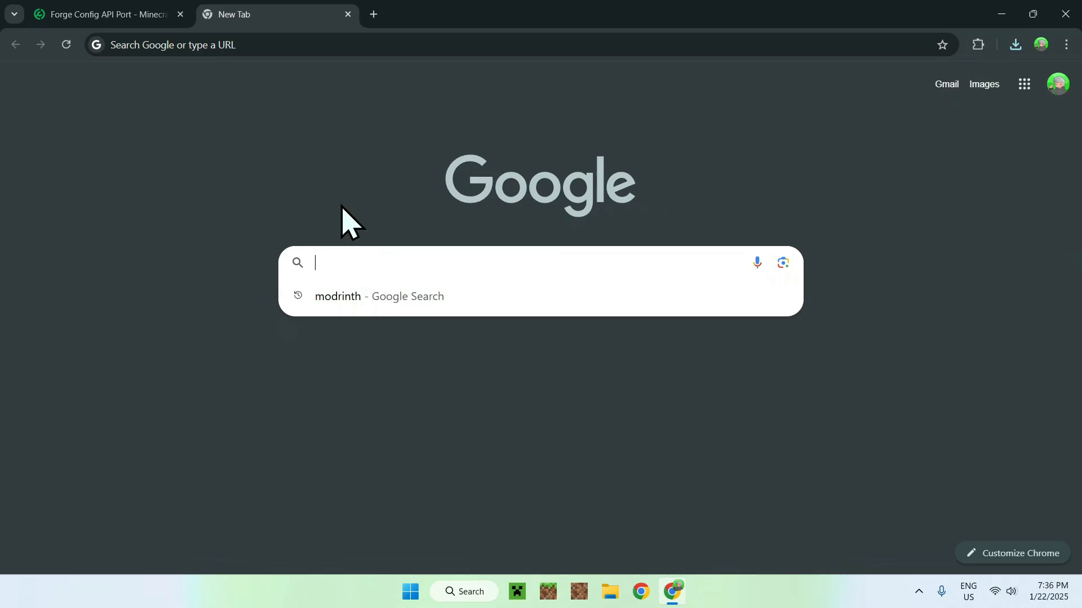
mouse_move(336, 185)
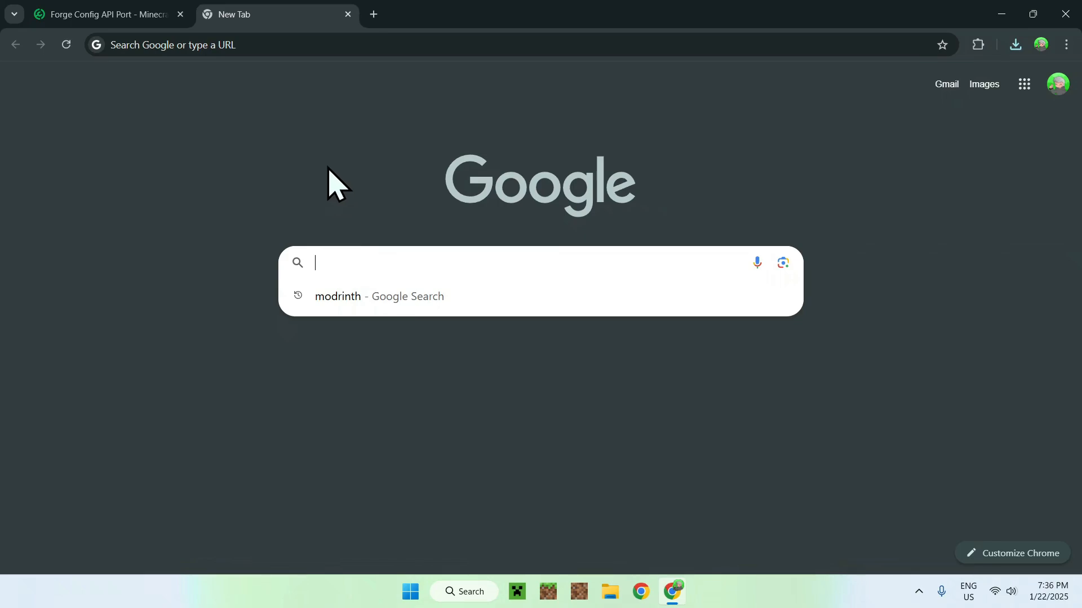
type("F")
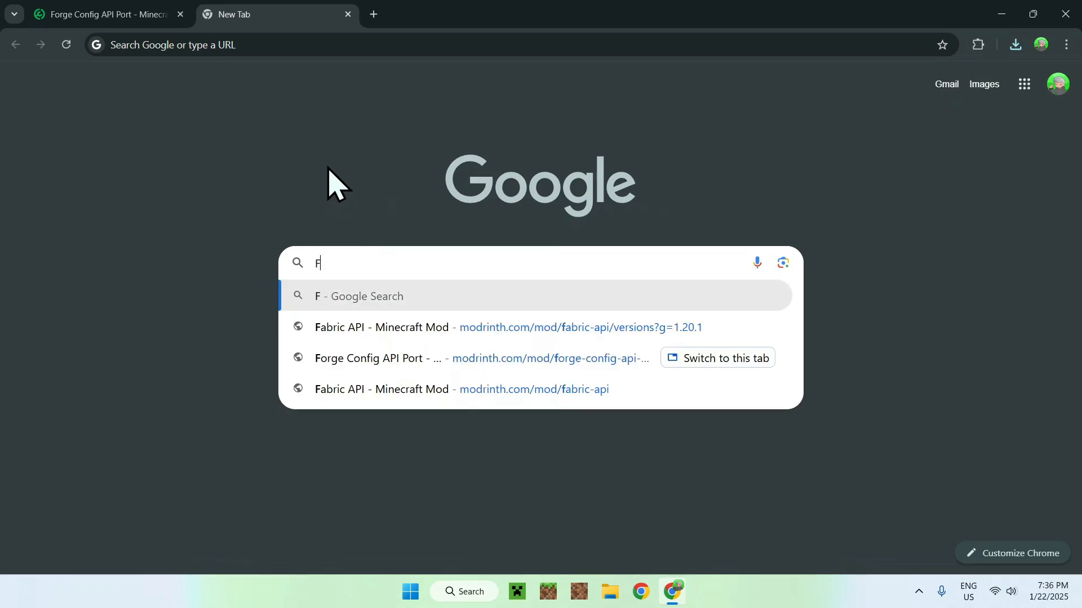
type("abric Min")
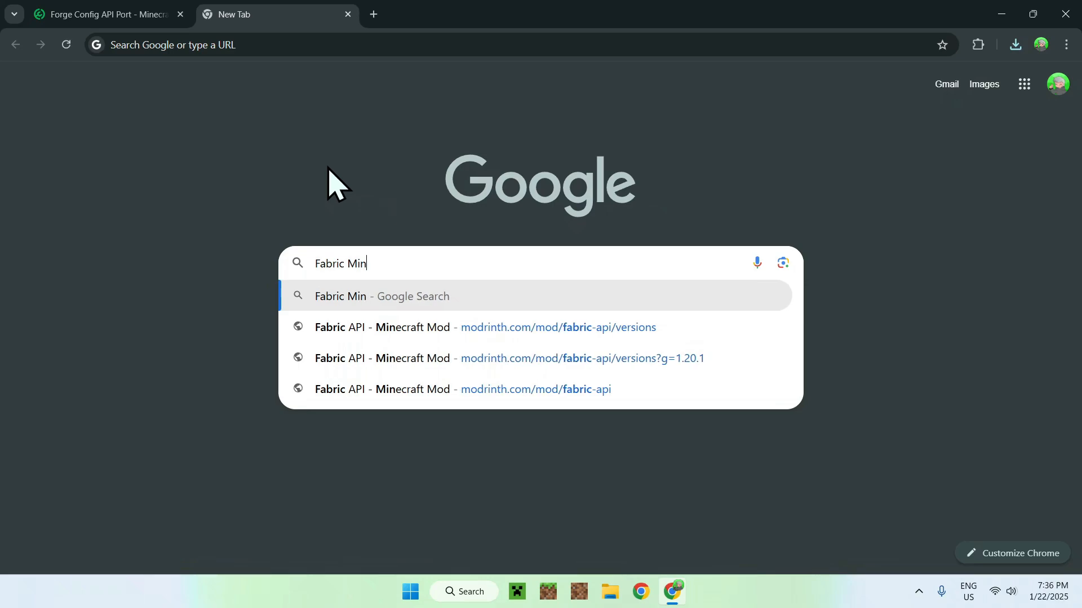
type("ecraft")
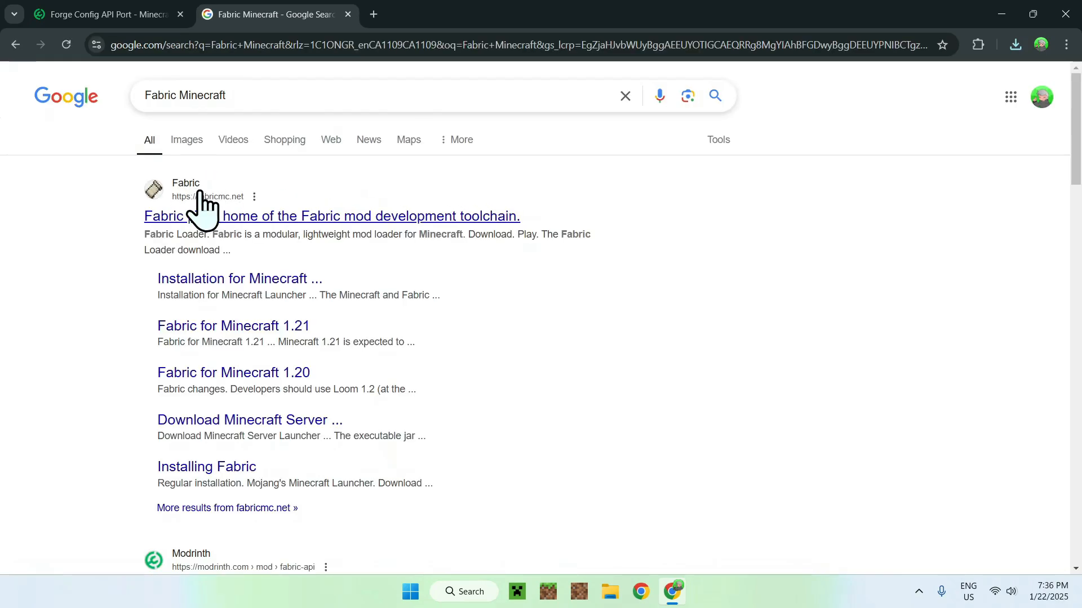
mouse_move(210, 224)
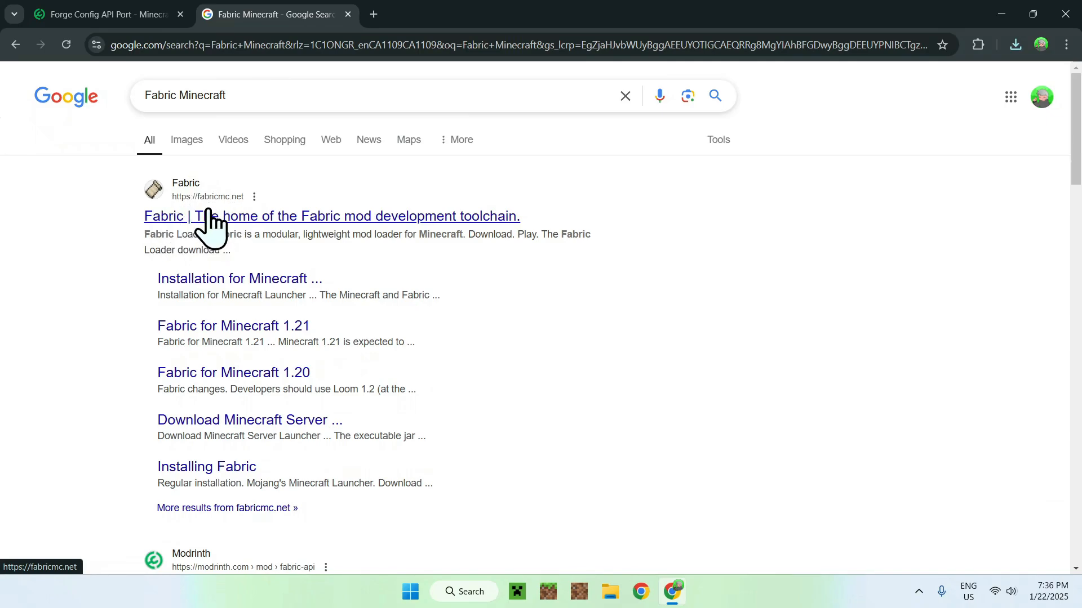
- From fabricmc.net's download page, download the Windows installer fabric-installer-1.0.1.exe
left_click(332, 216)
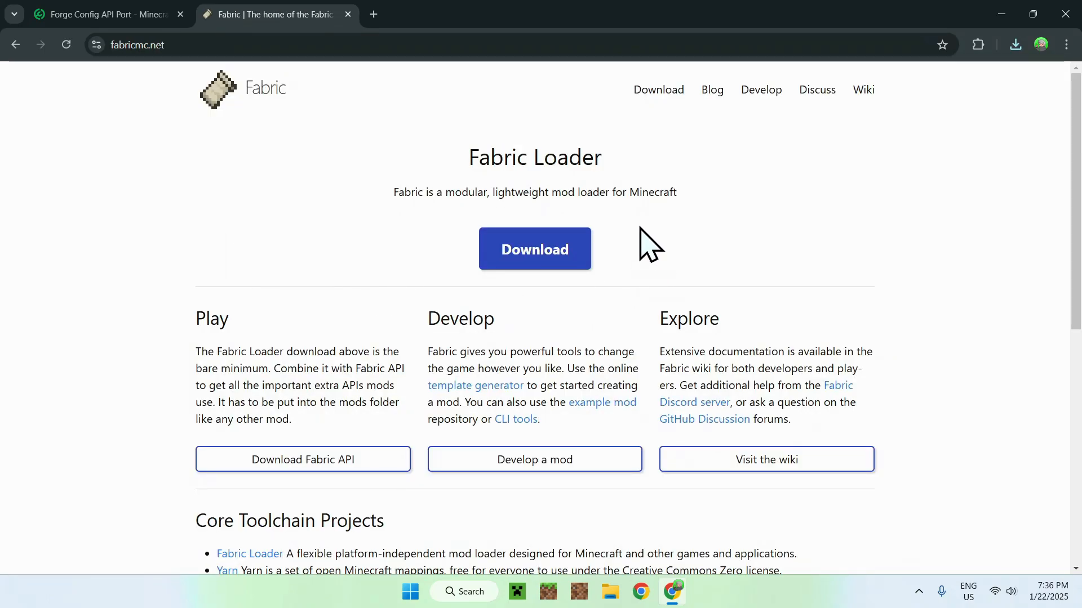
left_click(534, 249)
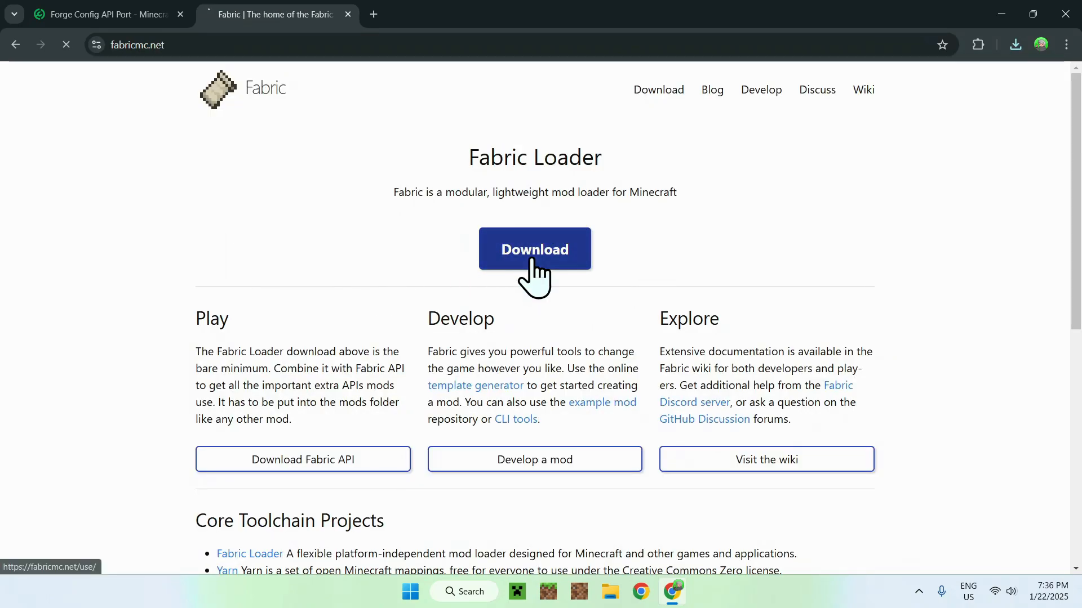
left_click(534, 249)
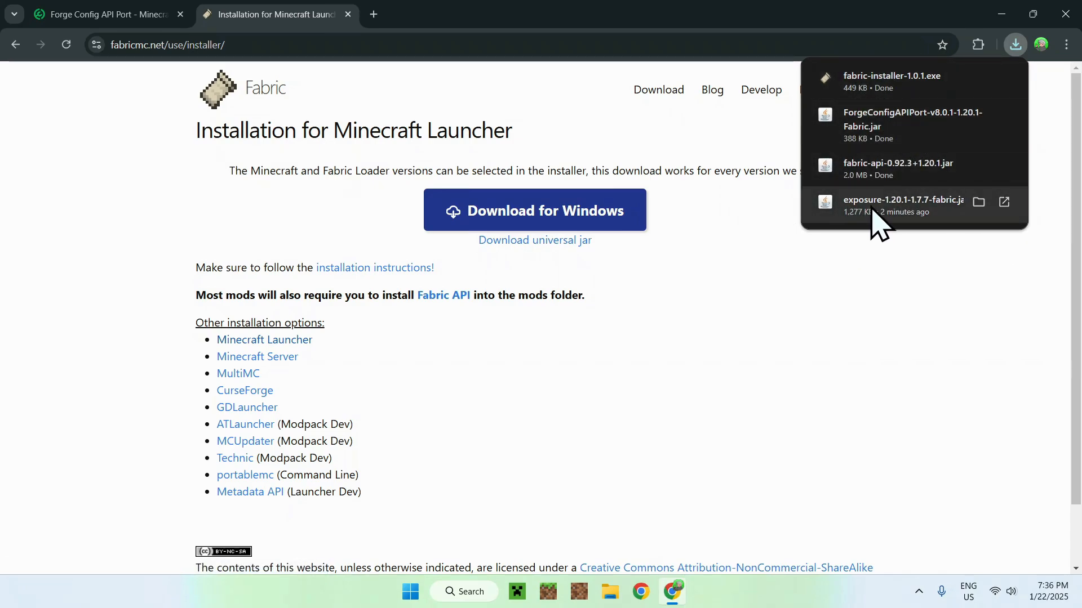
mouse_move(931, 220)
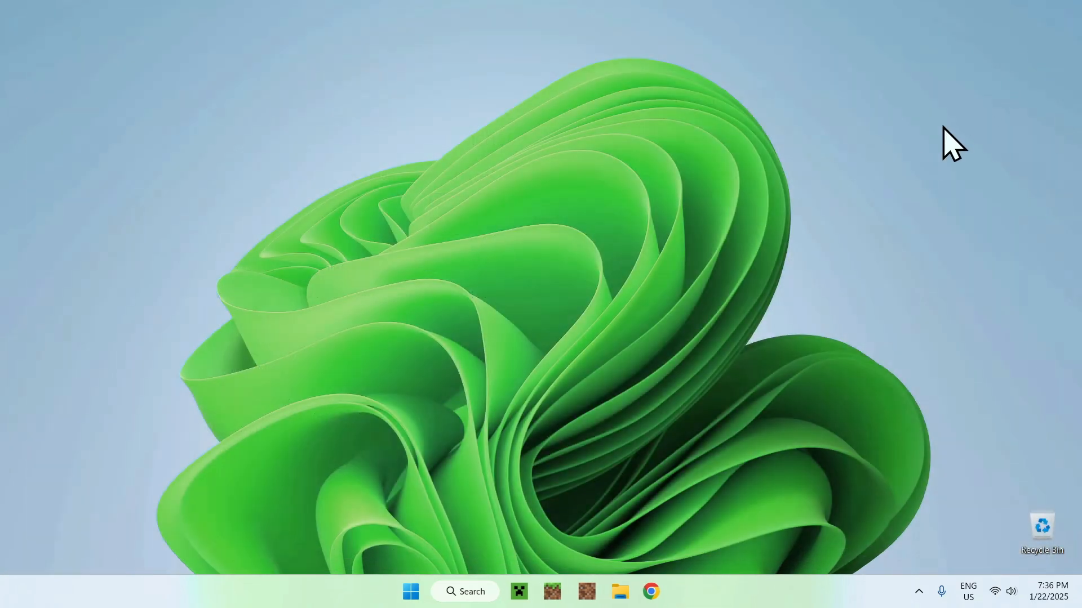
mouse_move(917, 176)
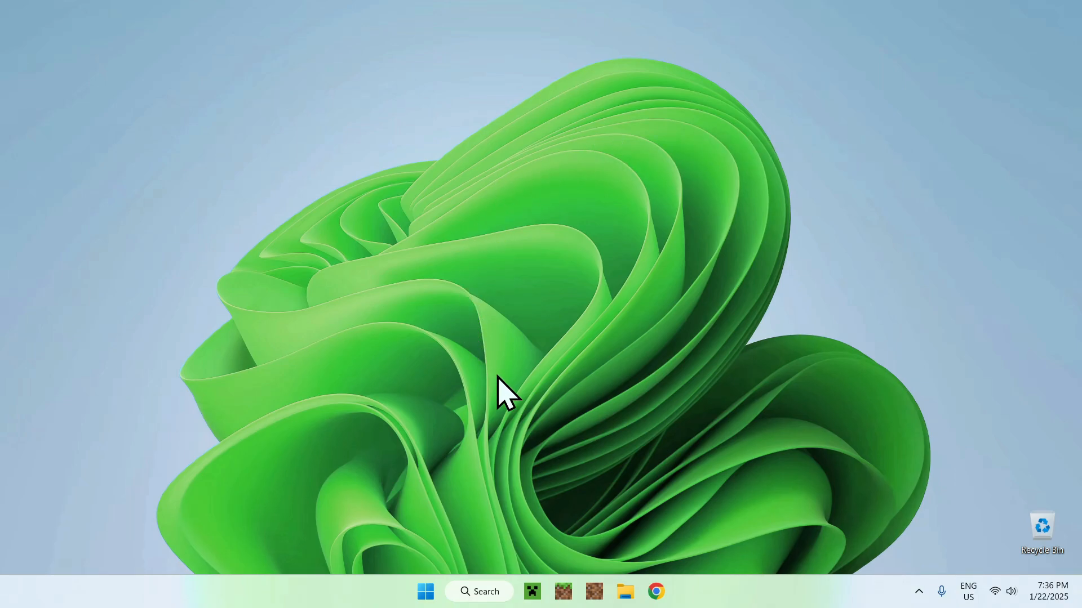
- In File Explorer's Downloads folder, select fabric-installer-1.0.1.exe among the downloaded files
left_click(624, 592)
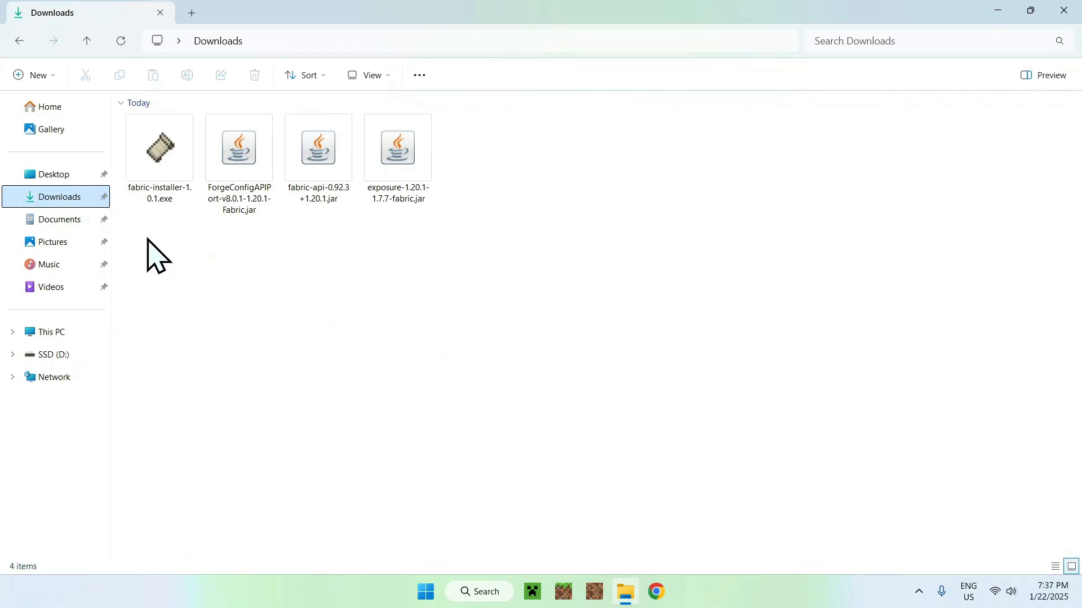
mouse_move(149, 250)
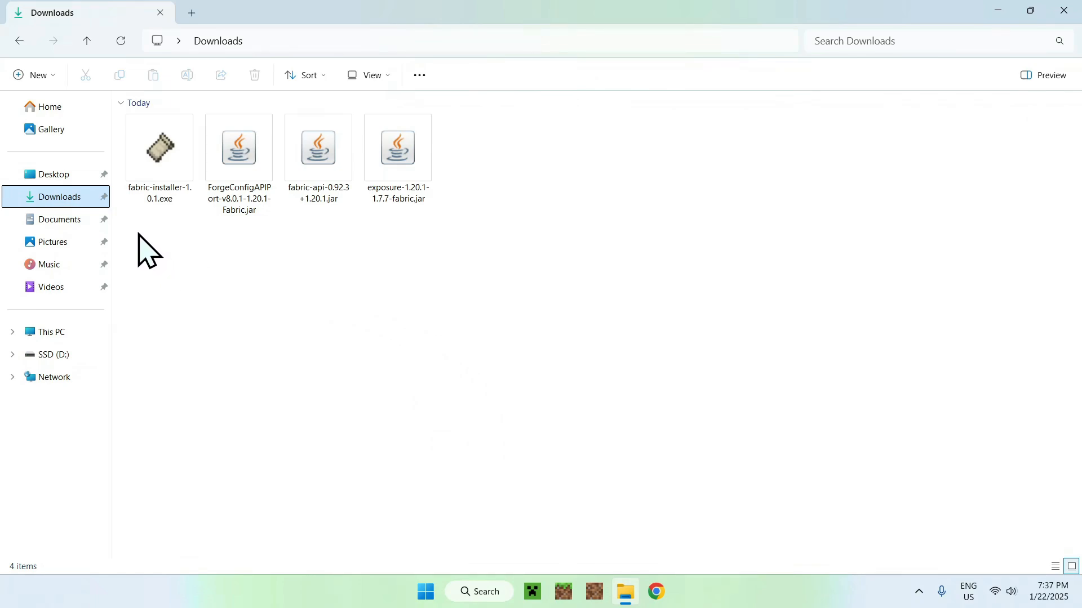
left_click_drag(149, 251, 441, 270)
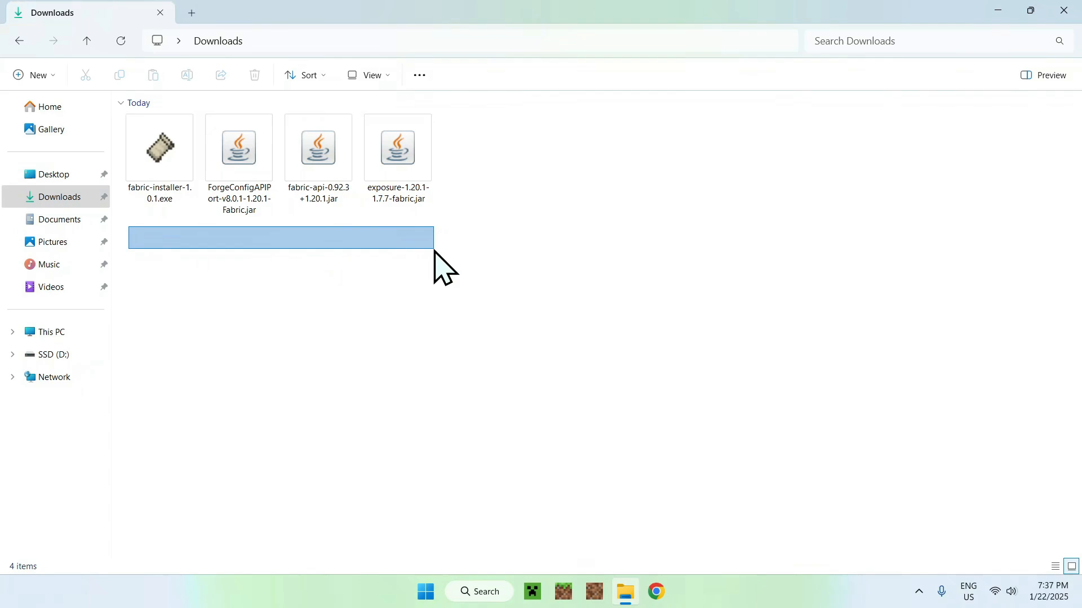
left_click(300, 306)
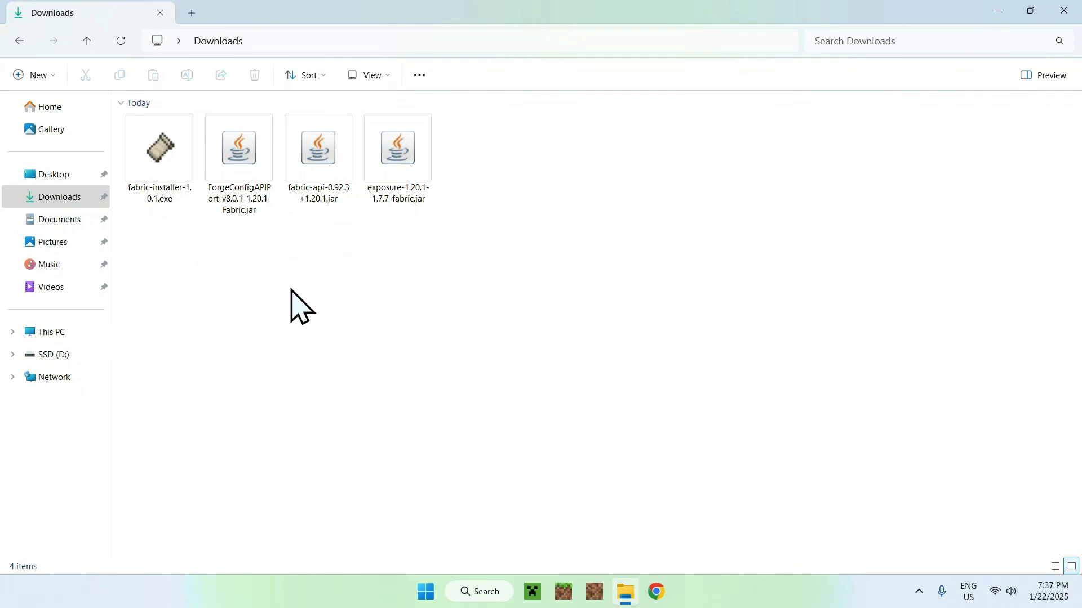
left_click(158, 148)
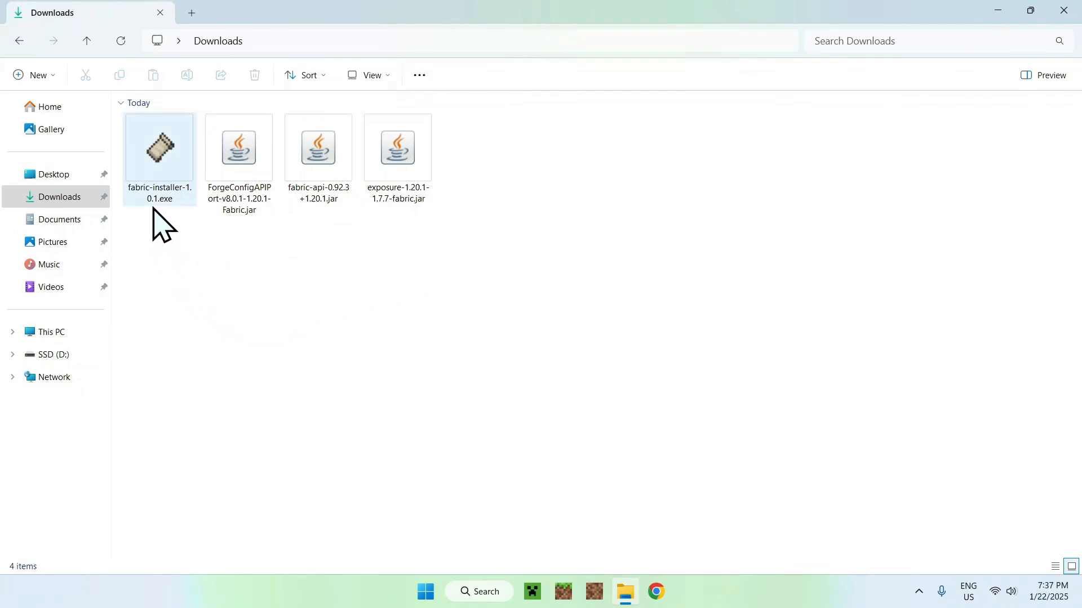
- Run fabric-installer-1.0.1.exe and install Fabric loader 0.16.10 for Minecraft 1.20.1 with a launcher profile
double_click(159, 146)
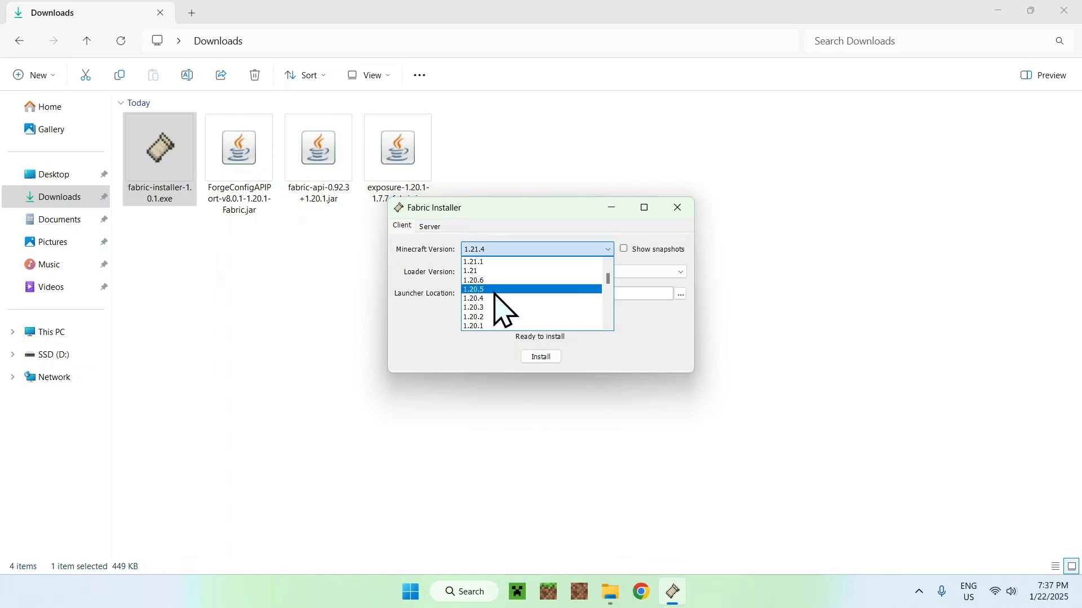
left_click(472, 326)
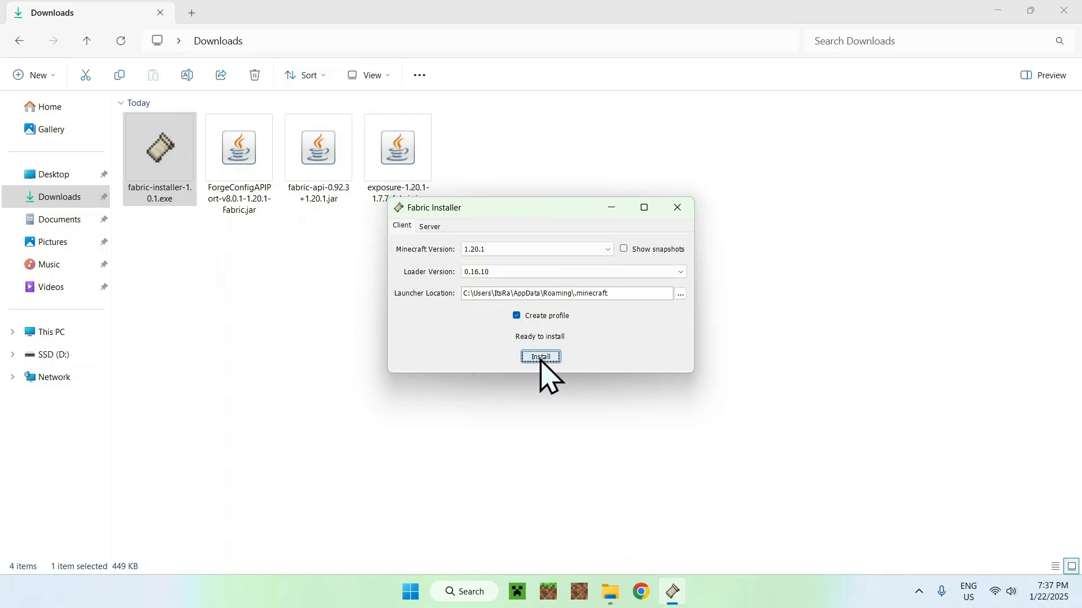
left_click(540, 357)
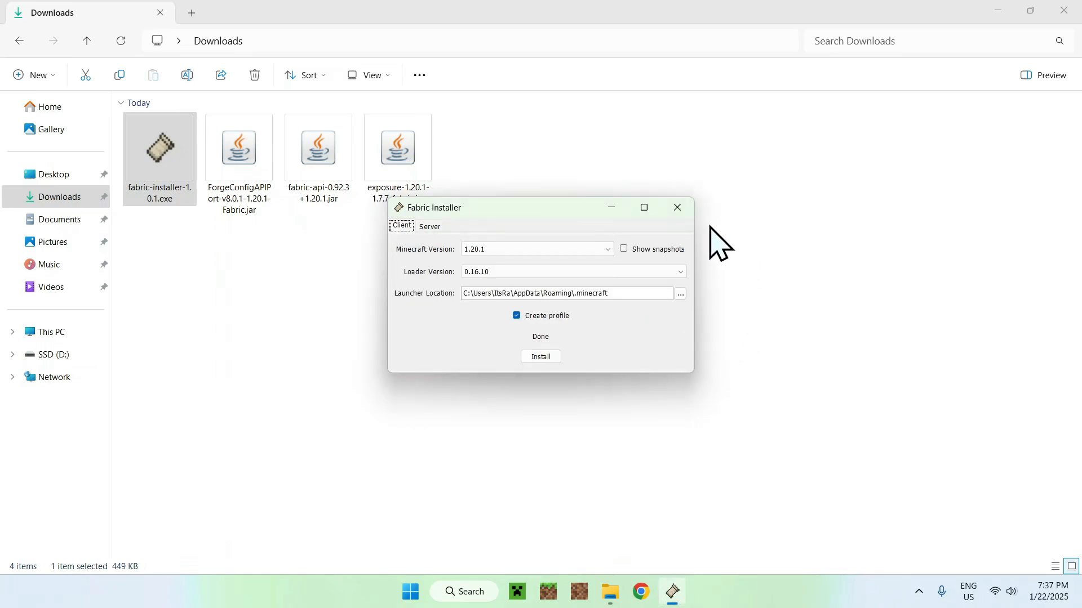
left_click(676, 207)
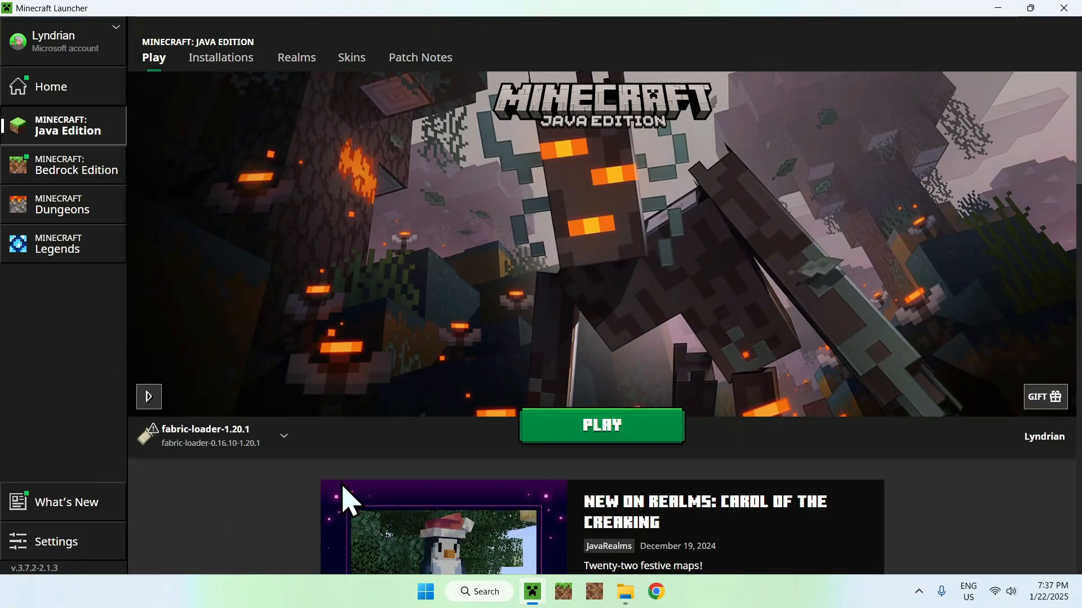
mouse_move(231, 114)
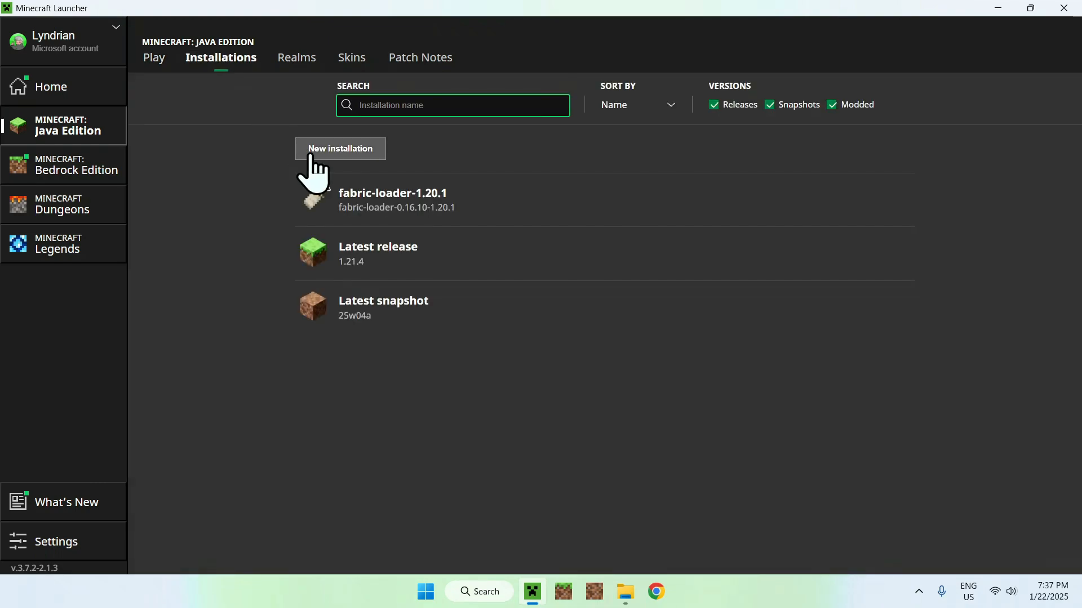
mouse_move(520, 231)
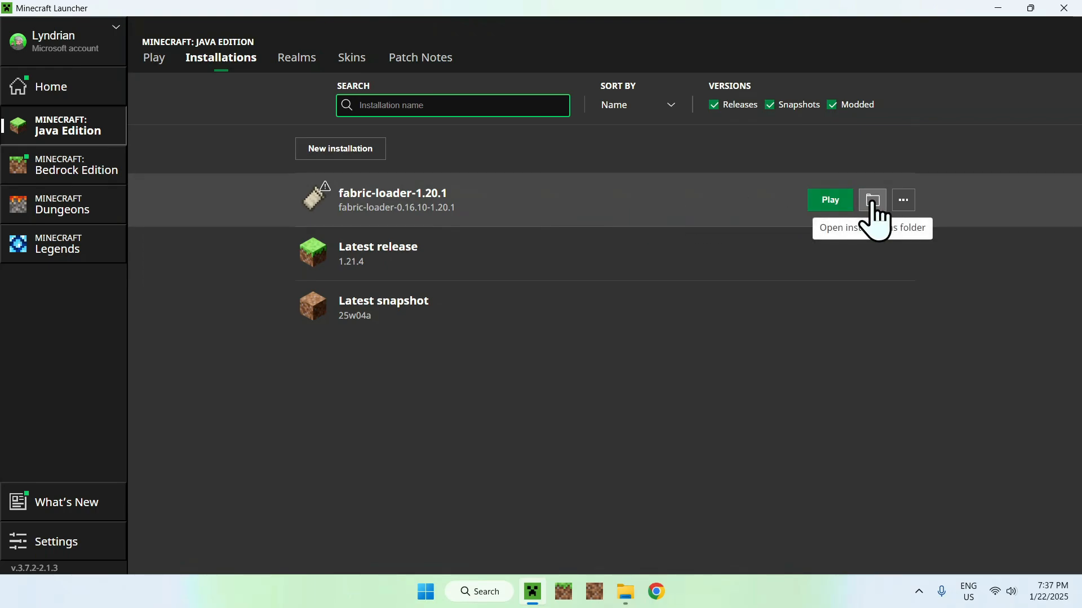
- Copy the ForgeConfigAPIPort, fabric-api and exposure jars from Downloads into .minecraft/mods
left_click(870, 200)
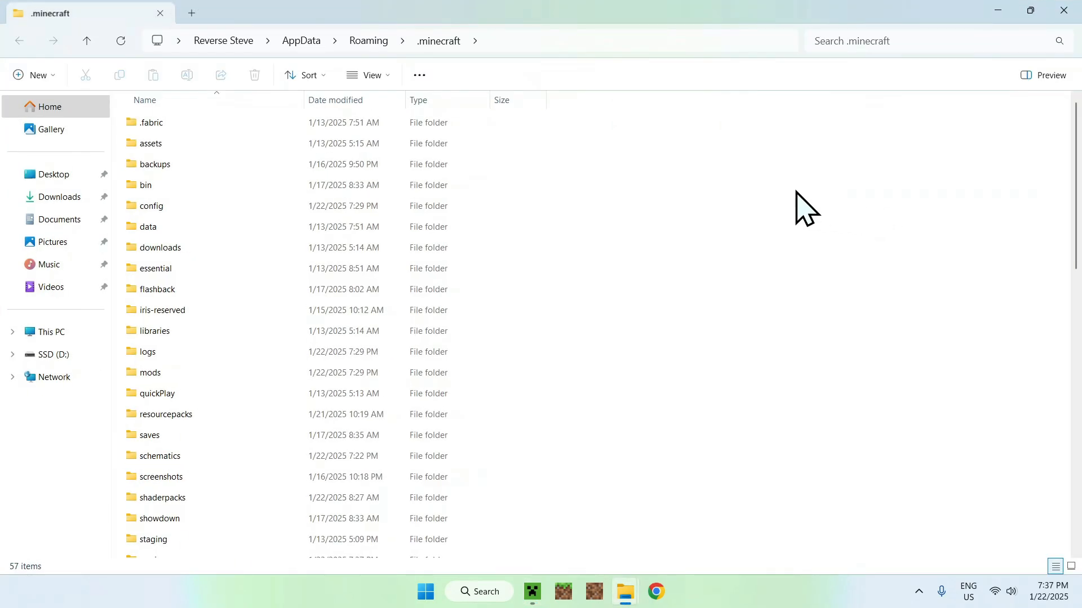
left_click(150, 373)
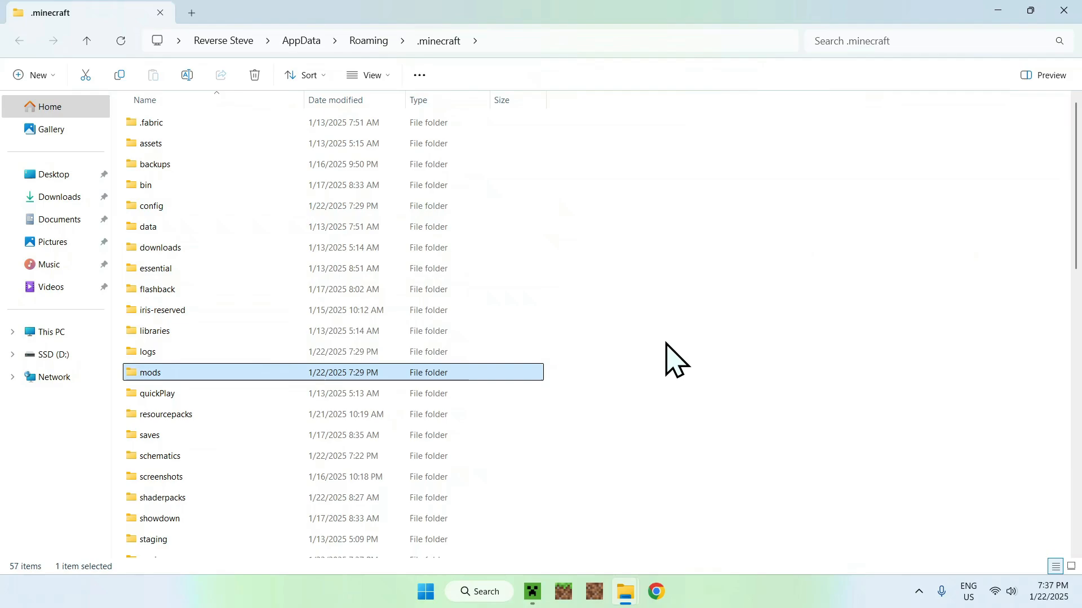
double_click(148, 373)
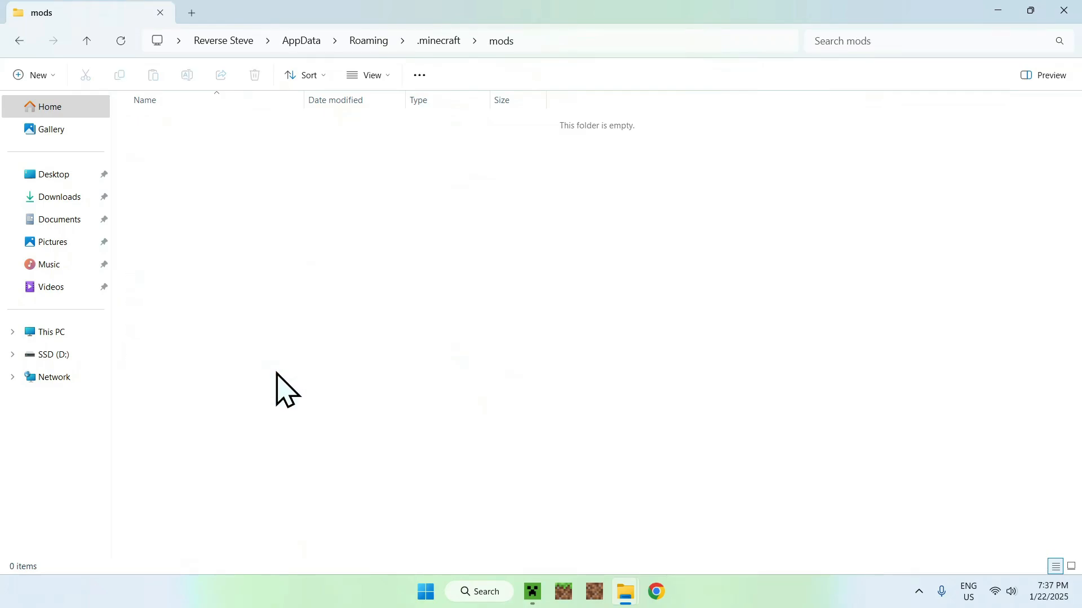
left_click(59, 196)
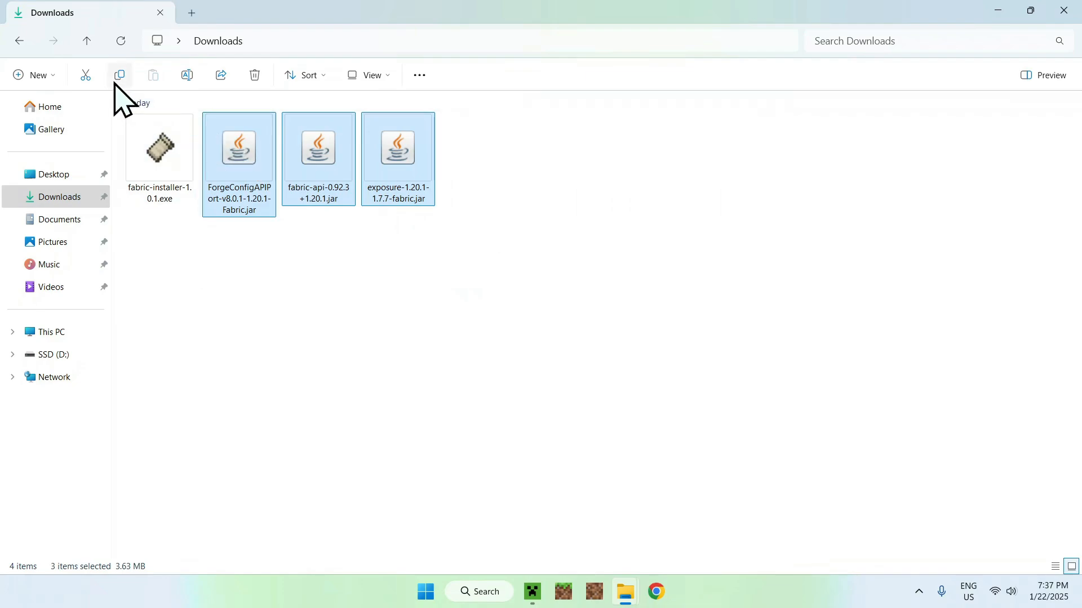
mouse_move(118, 76)
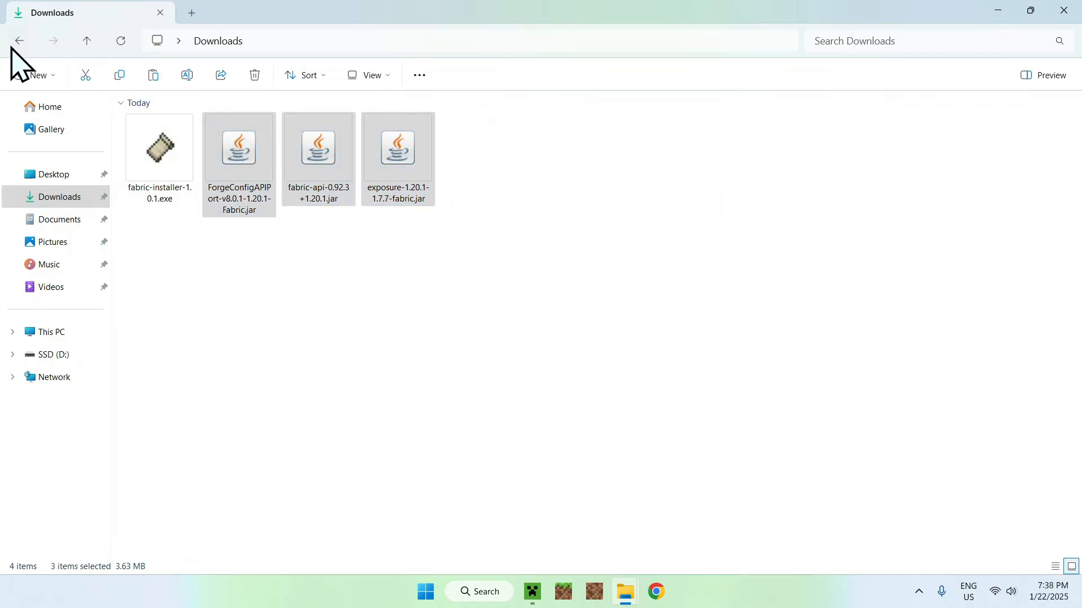
mouse_move(19, 41)
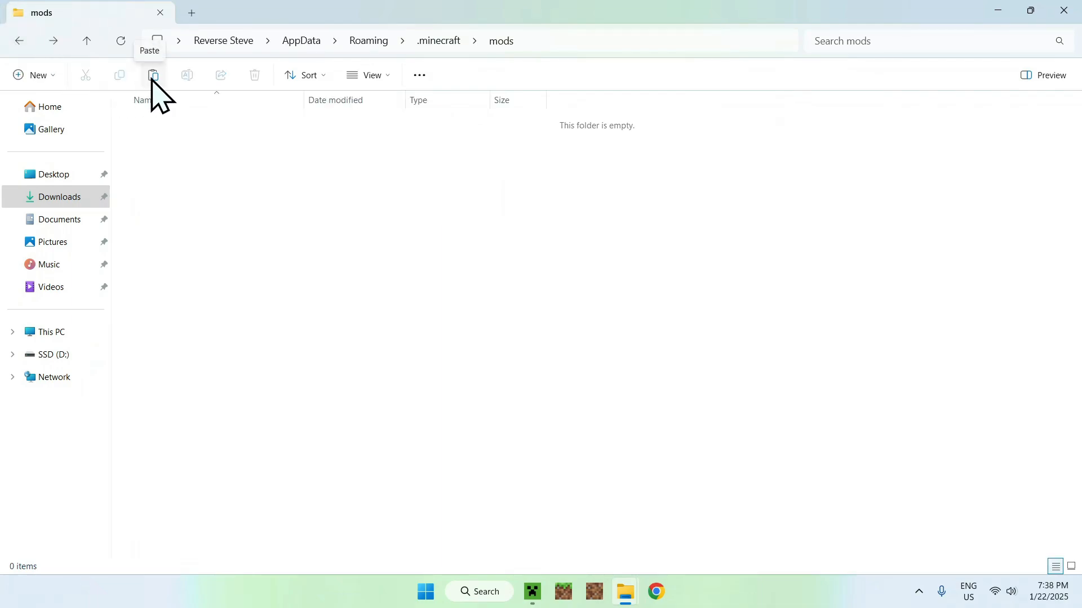
left_click(152, 75)
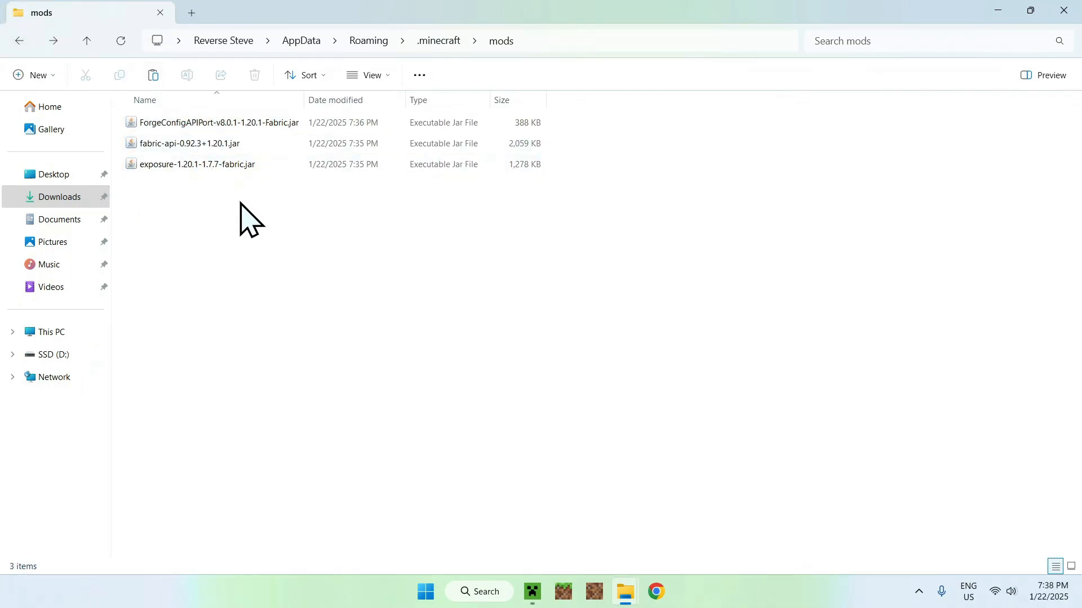
mouse_move(428, 52)
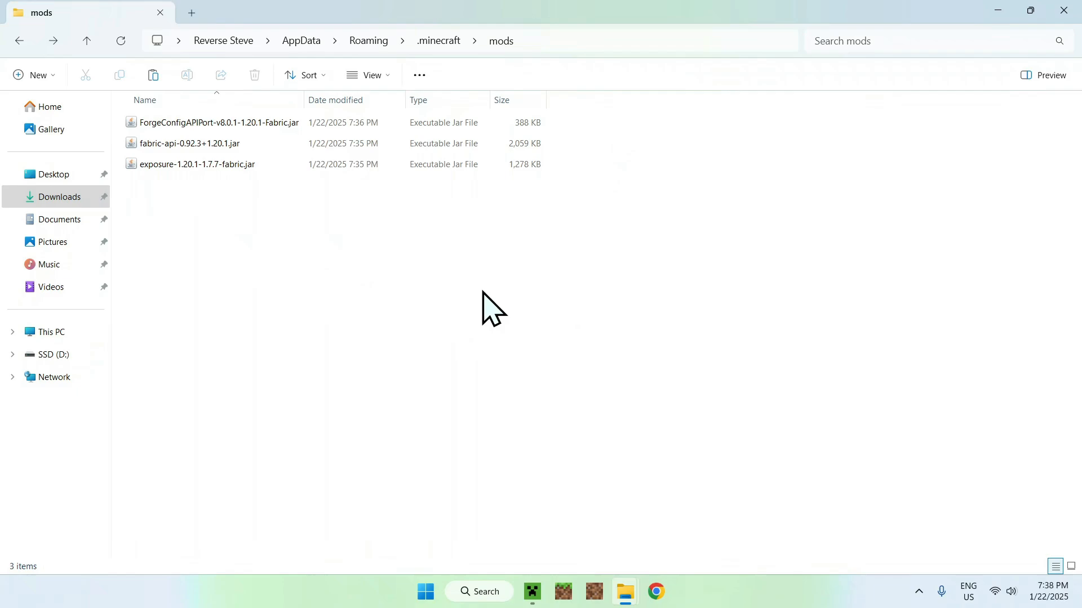
mouse_move(410, 278)
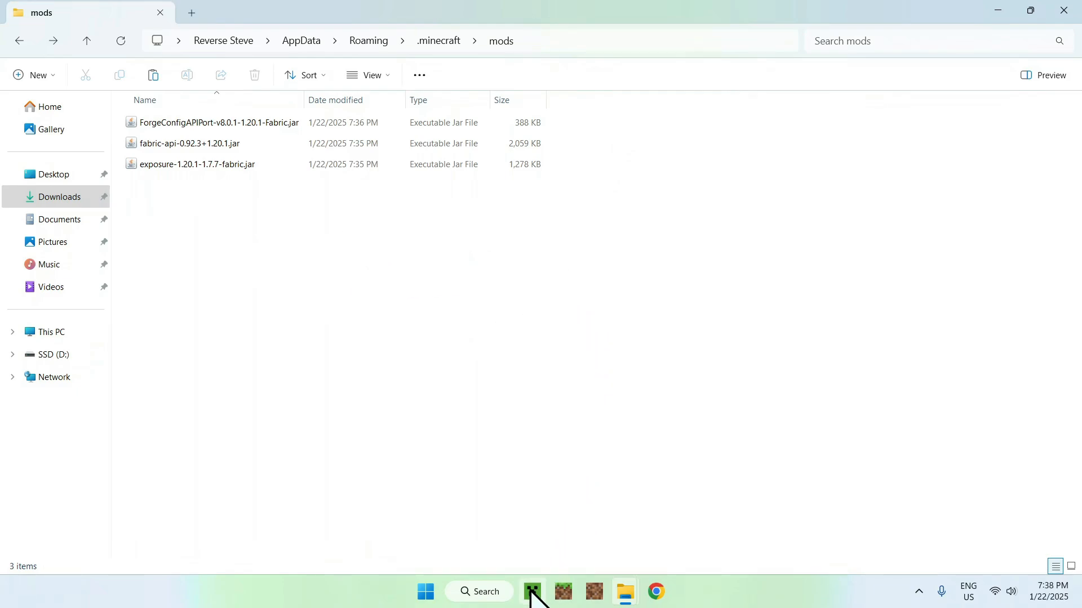
- Launch fabric-loader-1.20.1 from the launcher, accepting the 'I understand the risks' warning
left_click(532, 591)
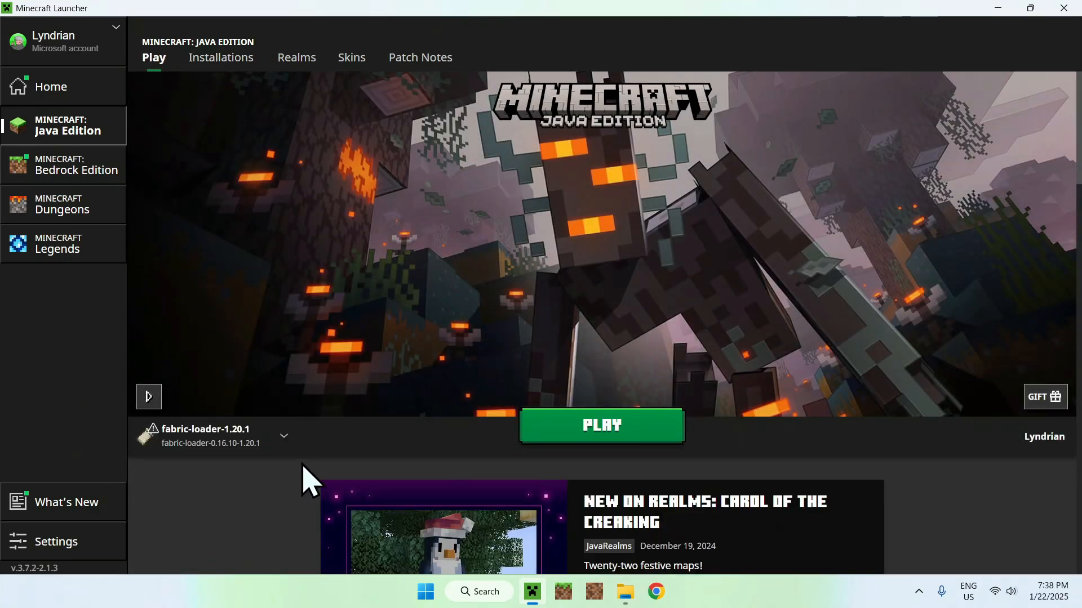
mouse_move(634, 484)
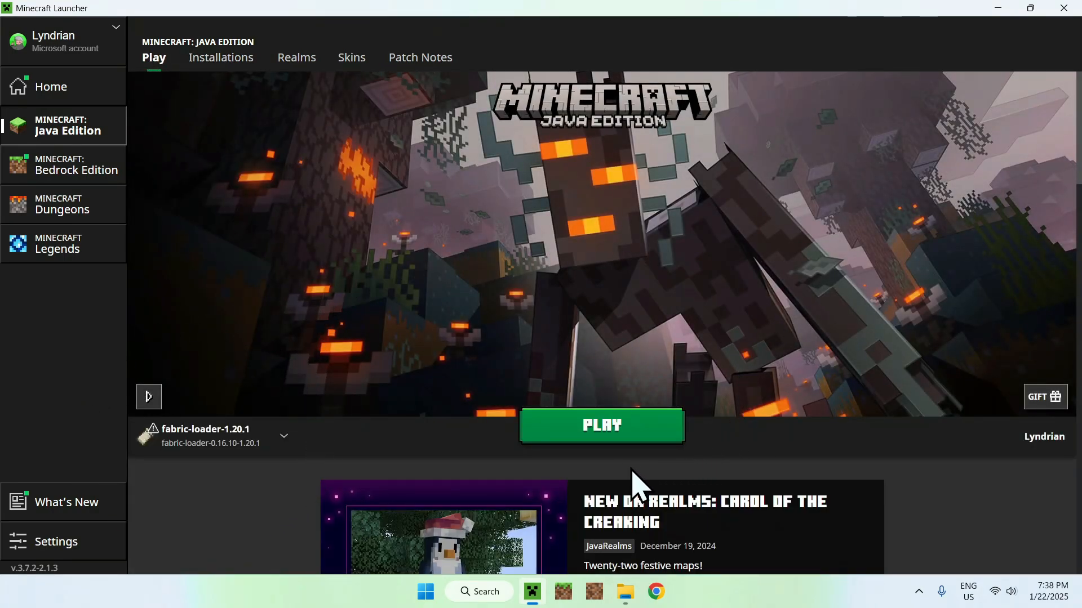
left_click(600, 425)
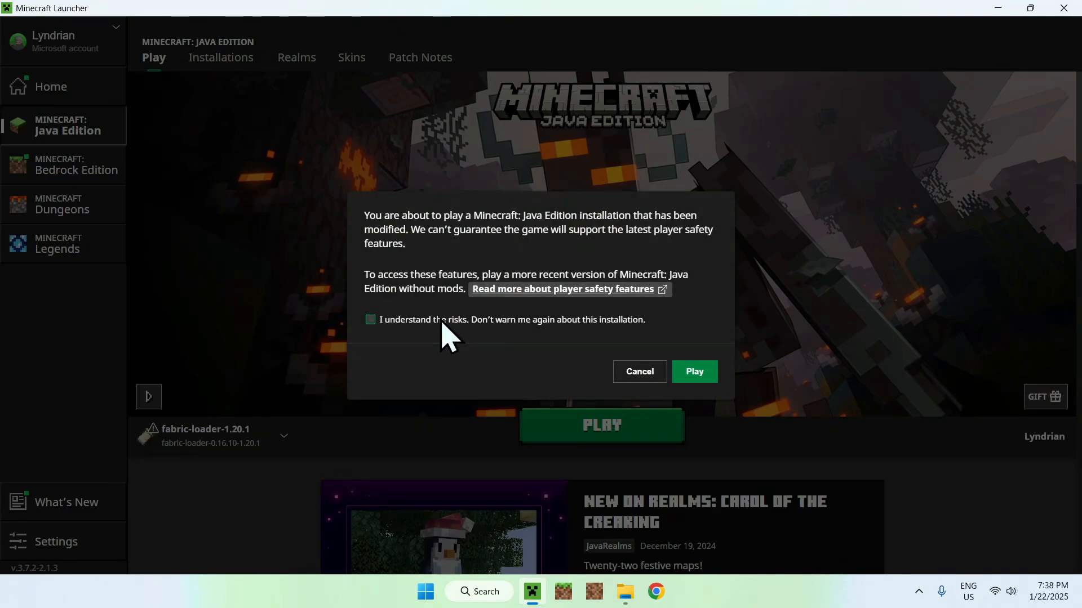
left_click(370, 319)
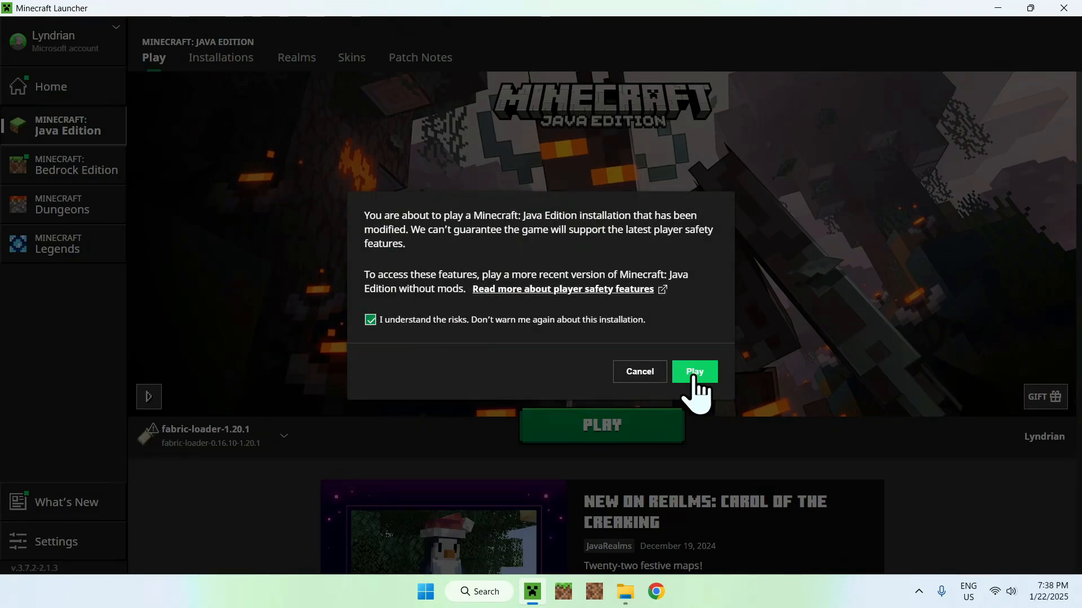
left_click(694, 371)
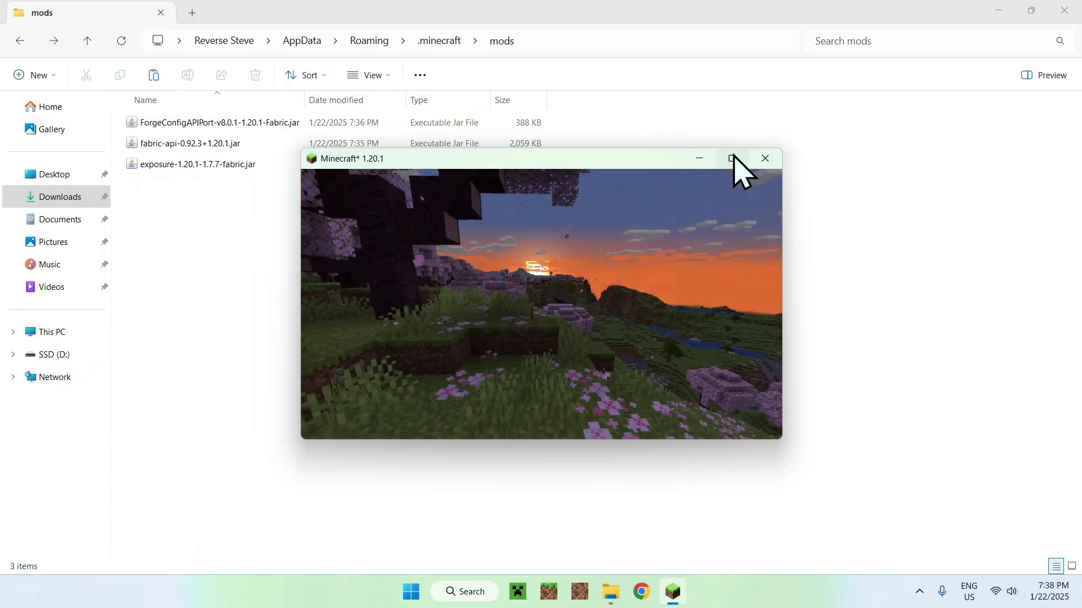
- Maximize the game and start a new singleplayer world with the game mode switched from the default
left_click(732, 159)
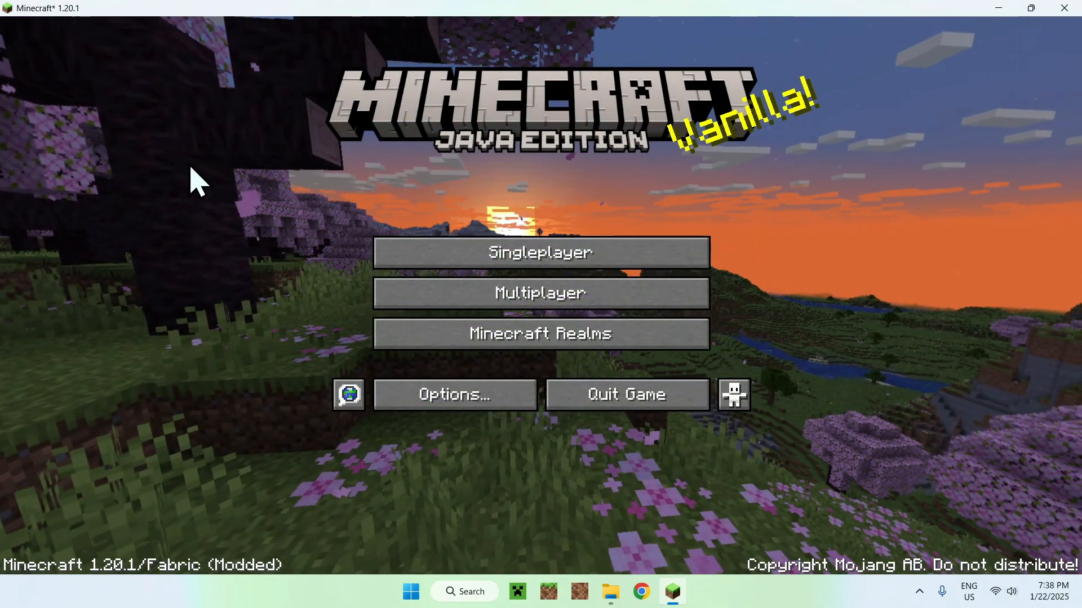
mouse_move(303, 269)
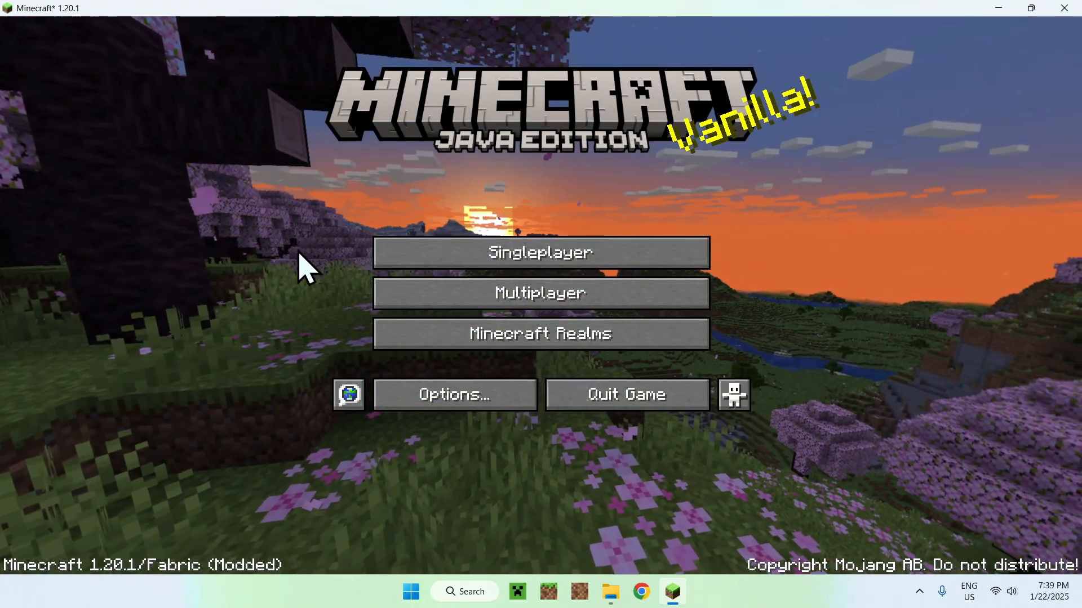
left_click(540, 253)
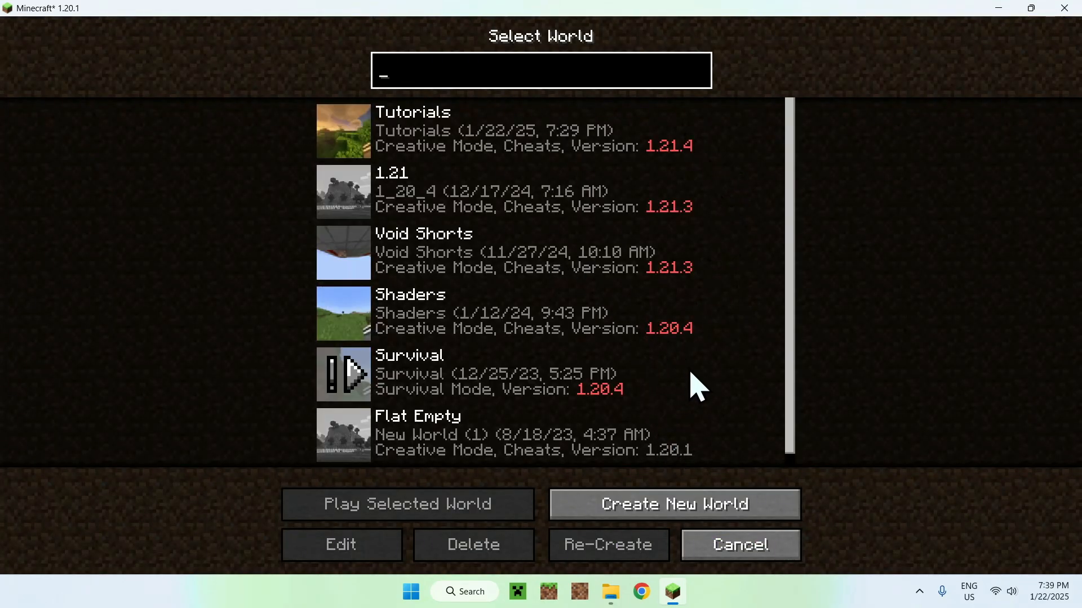
left_click(674, 503)
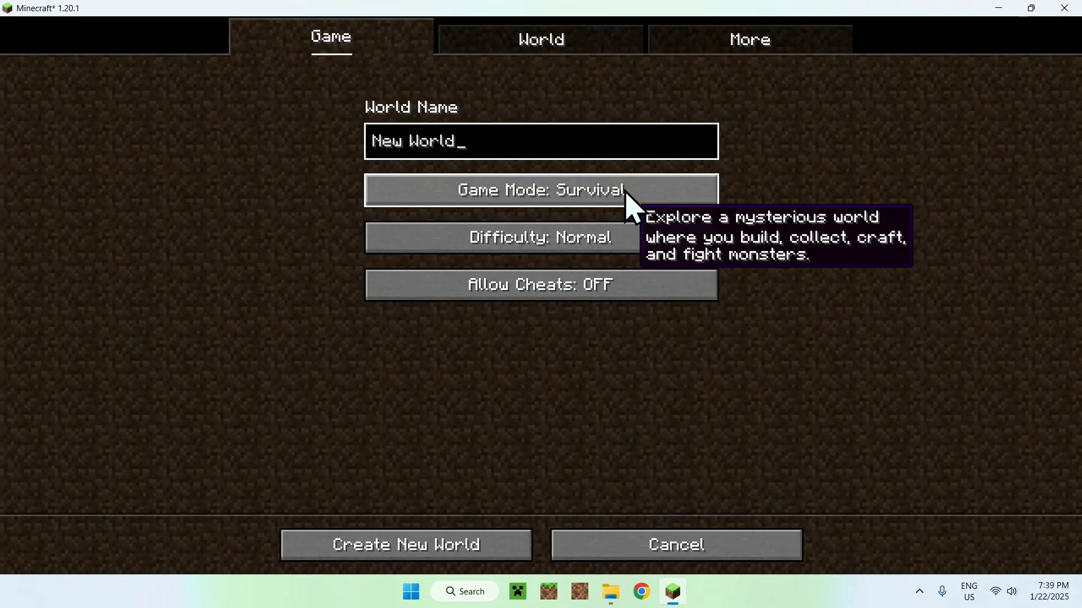
left_click(405, 544)
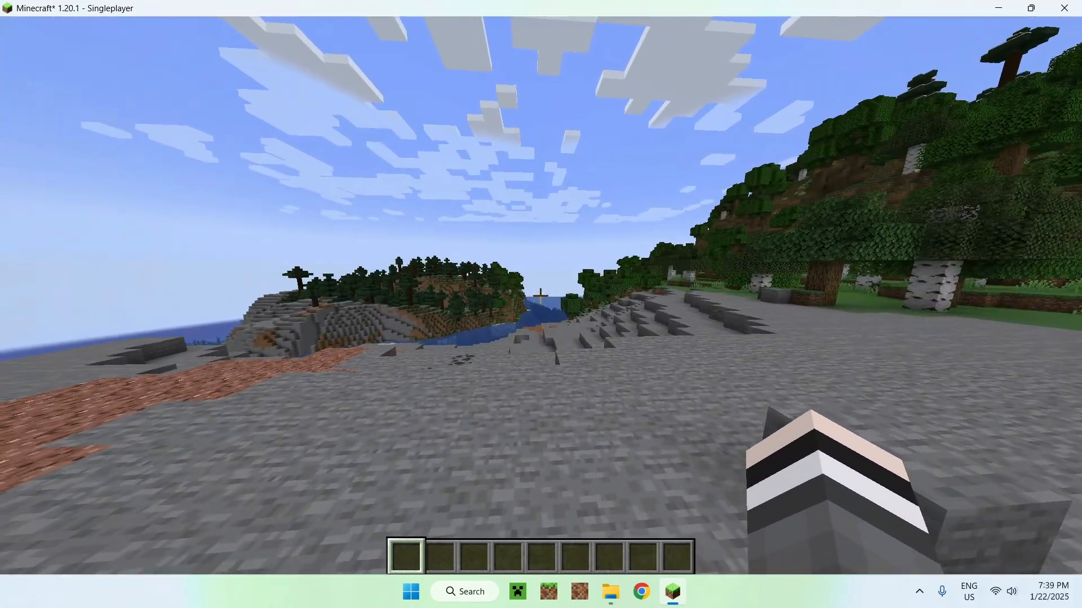
- Put the Exposure camera and Black and White Film in the hotbar and list Exposure items under Tools & Utilities
key("e")
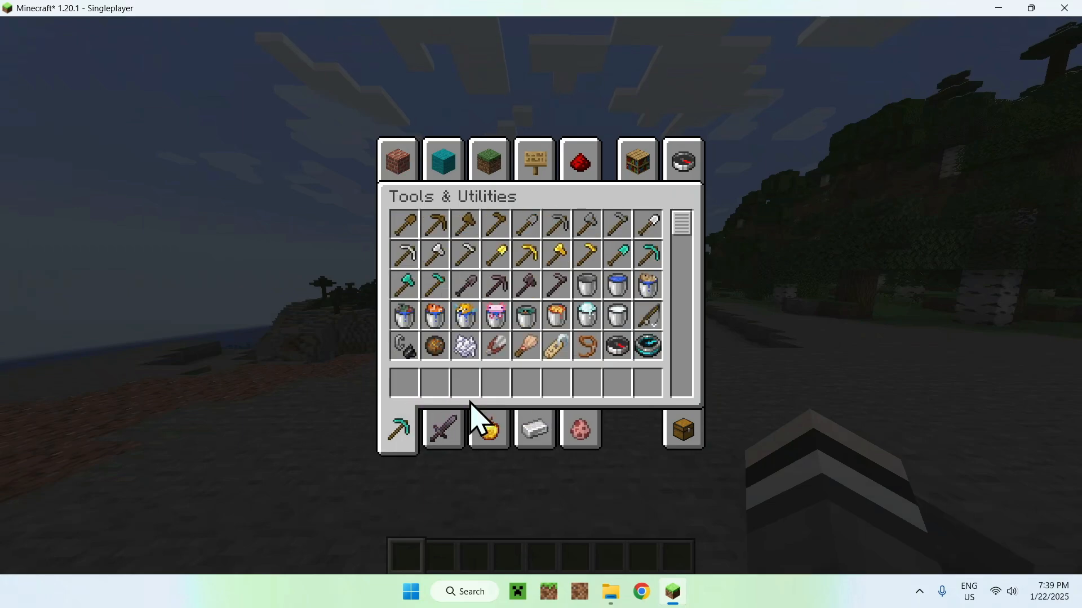
scroll("down", 3)
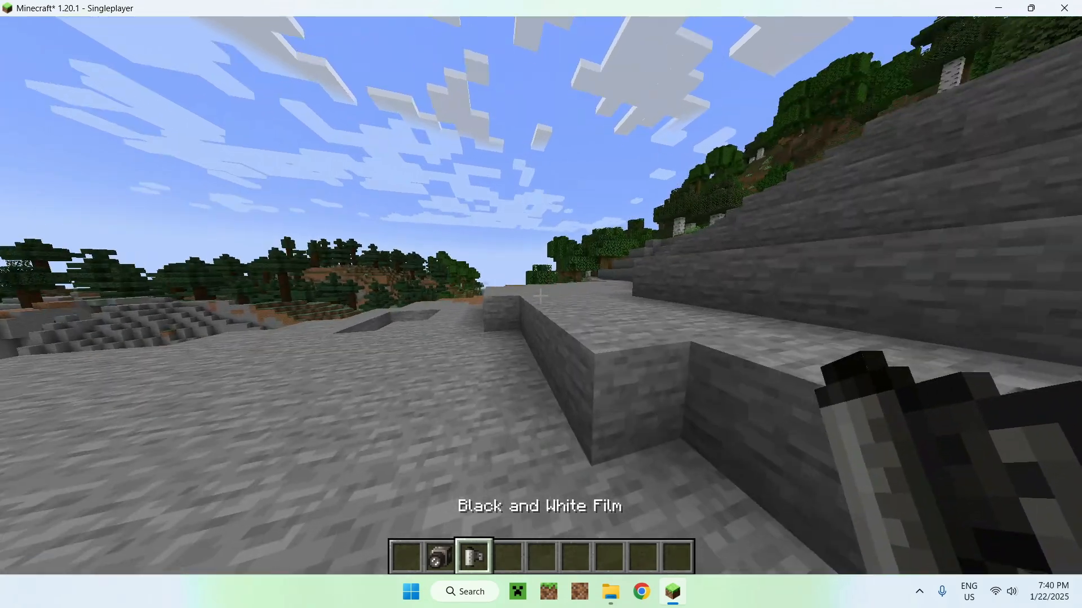
key("e")
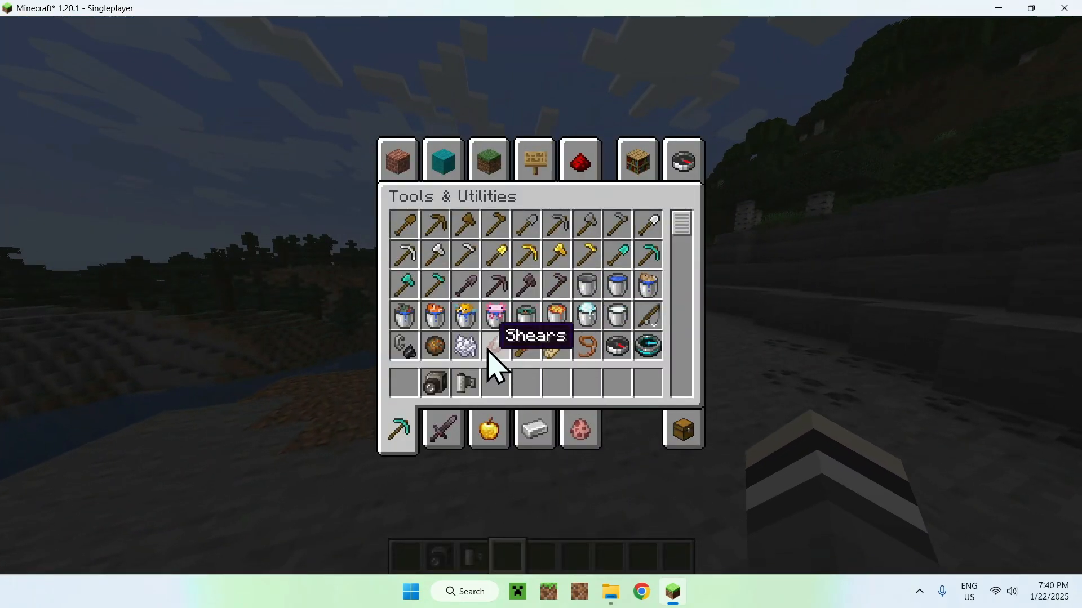
scroll("down", 3)
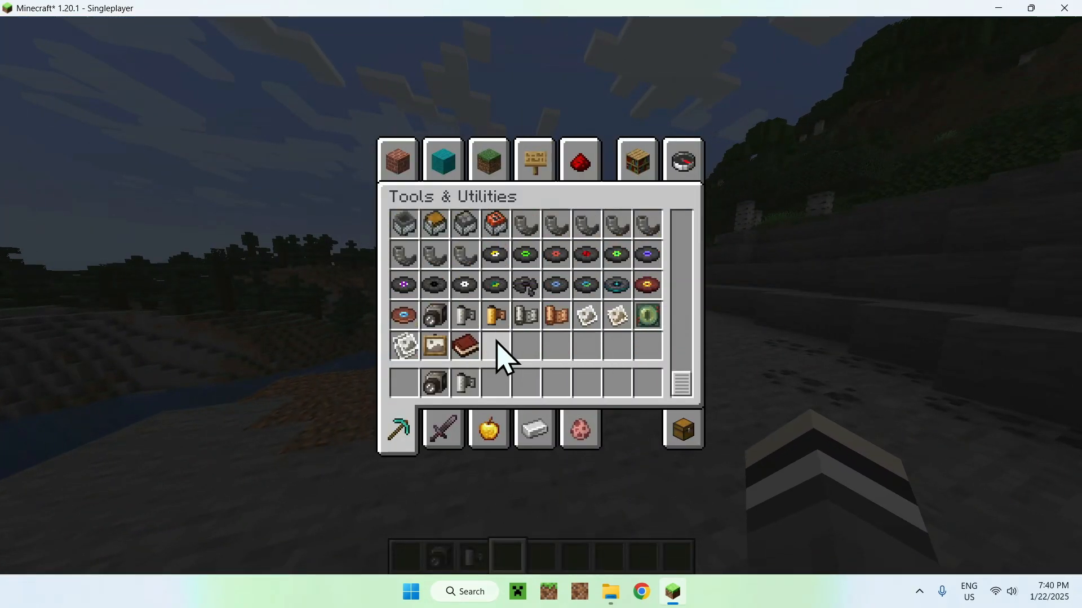